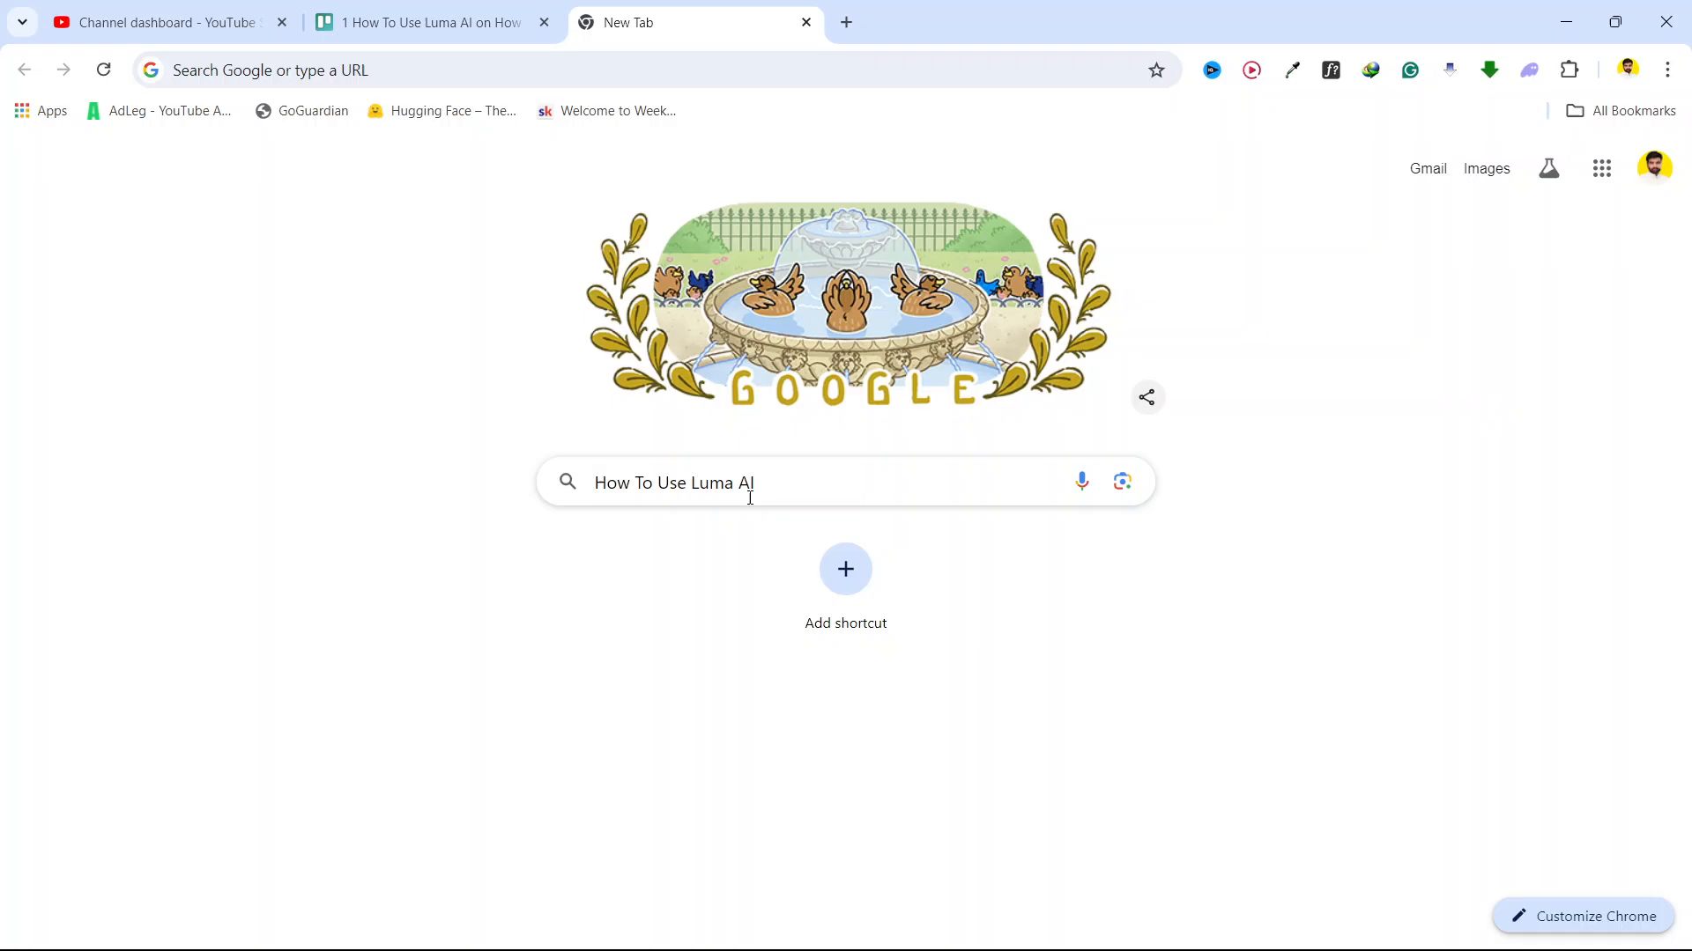
# Step: Search Google for 'Luma AI' in a new browser tab
pyautogui.rightClick(711, 483)
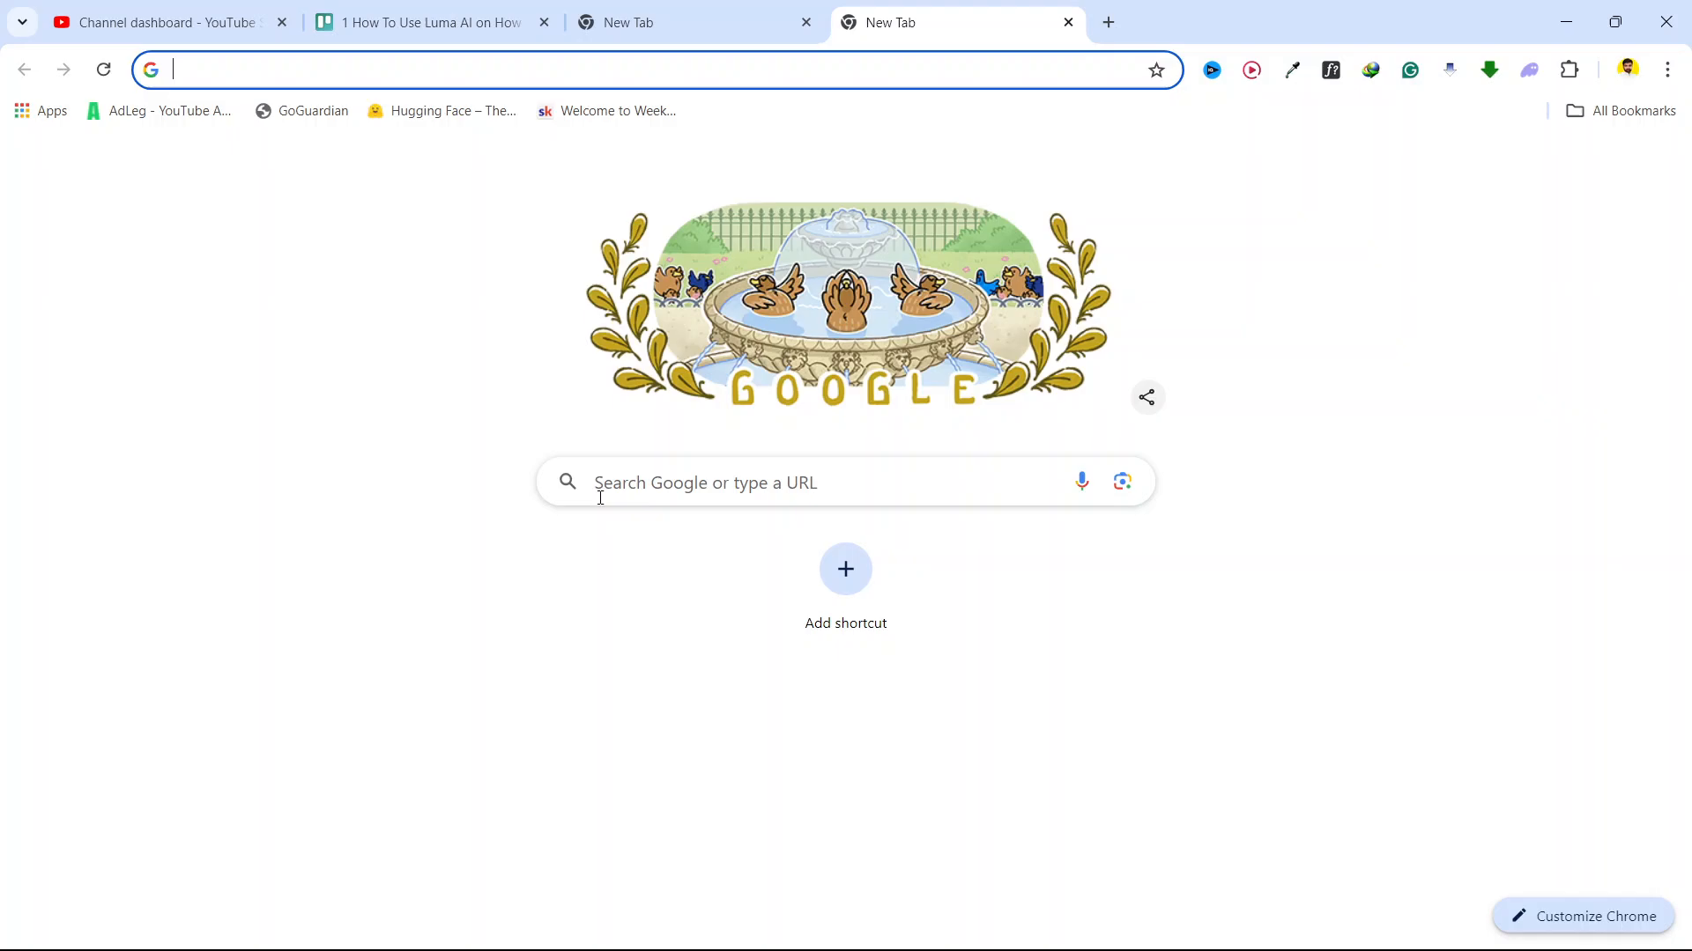
pyautogui.write('Luma AI')
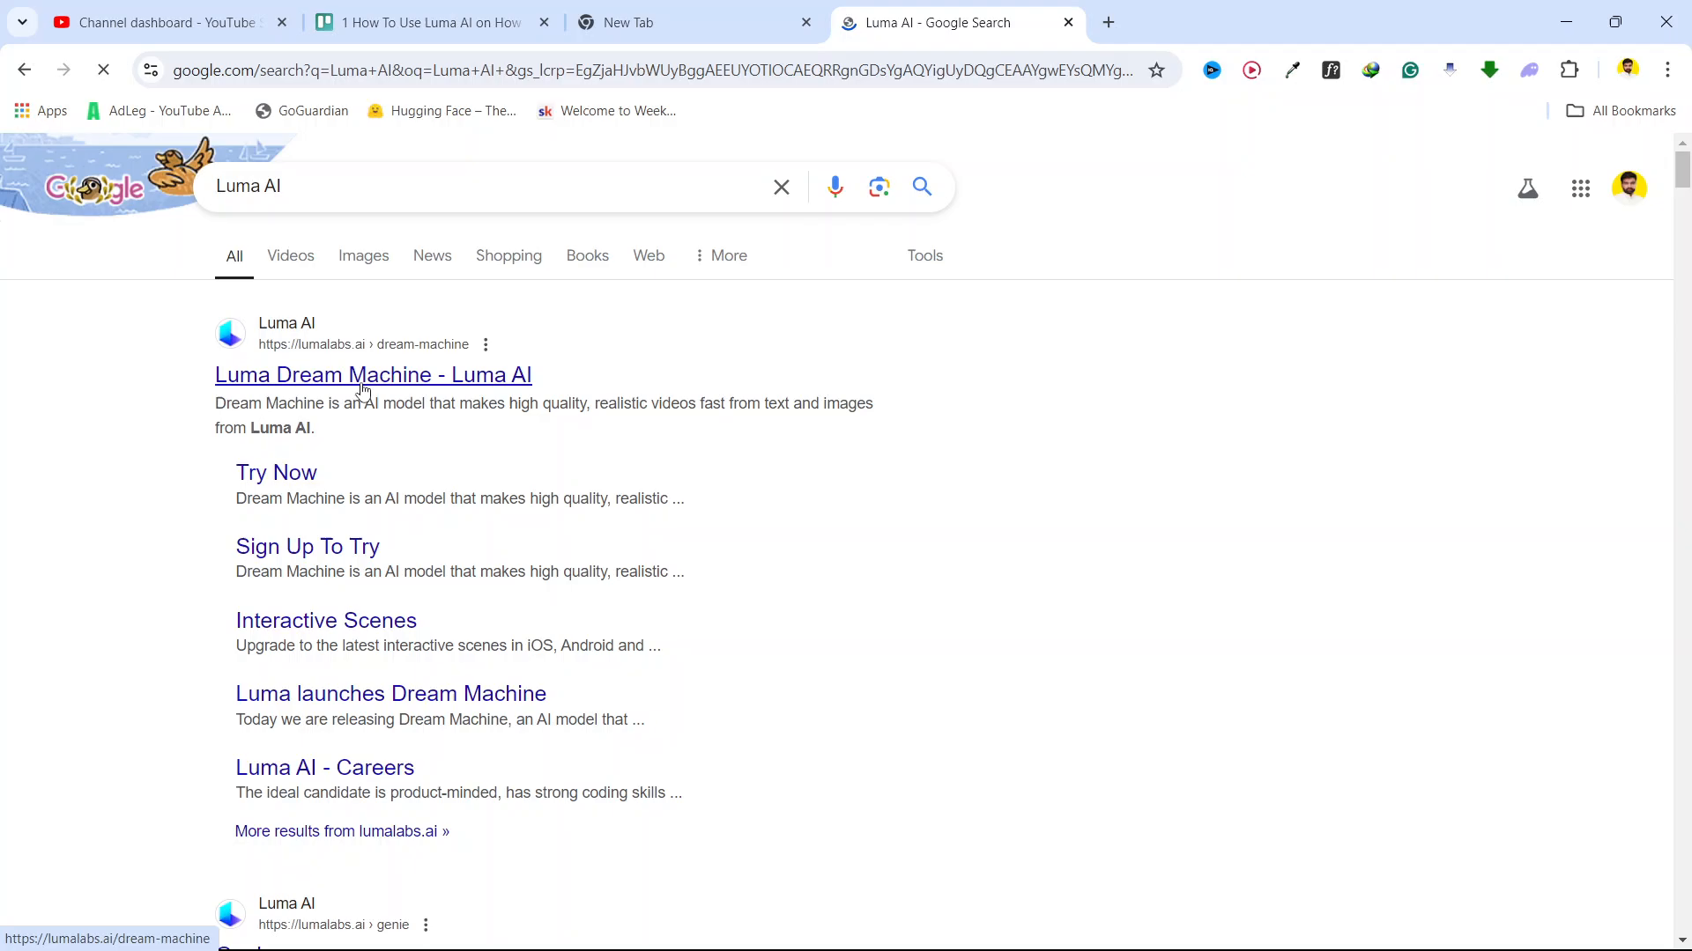
# Step: Go from the Luma Dream Machine search result to its Try Now sign-up page
pyautogui.click(372, 374)
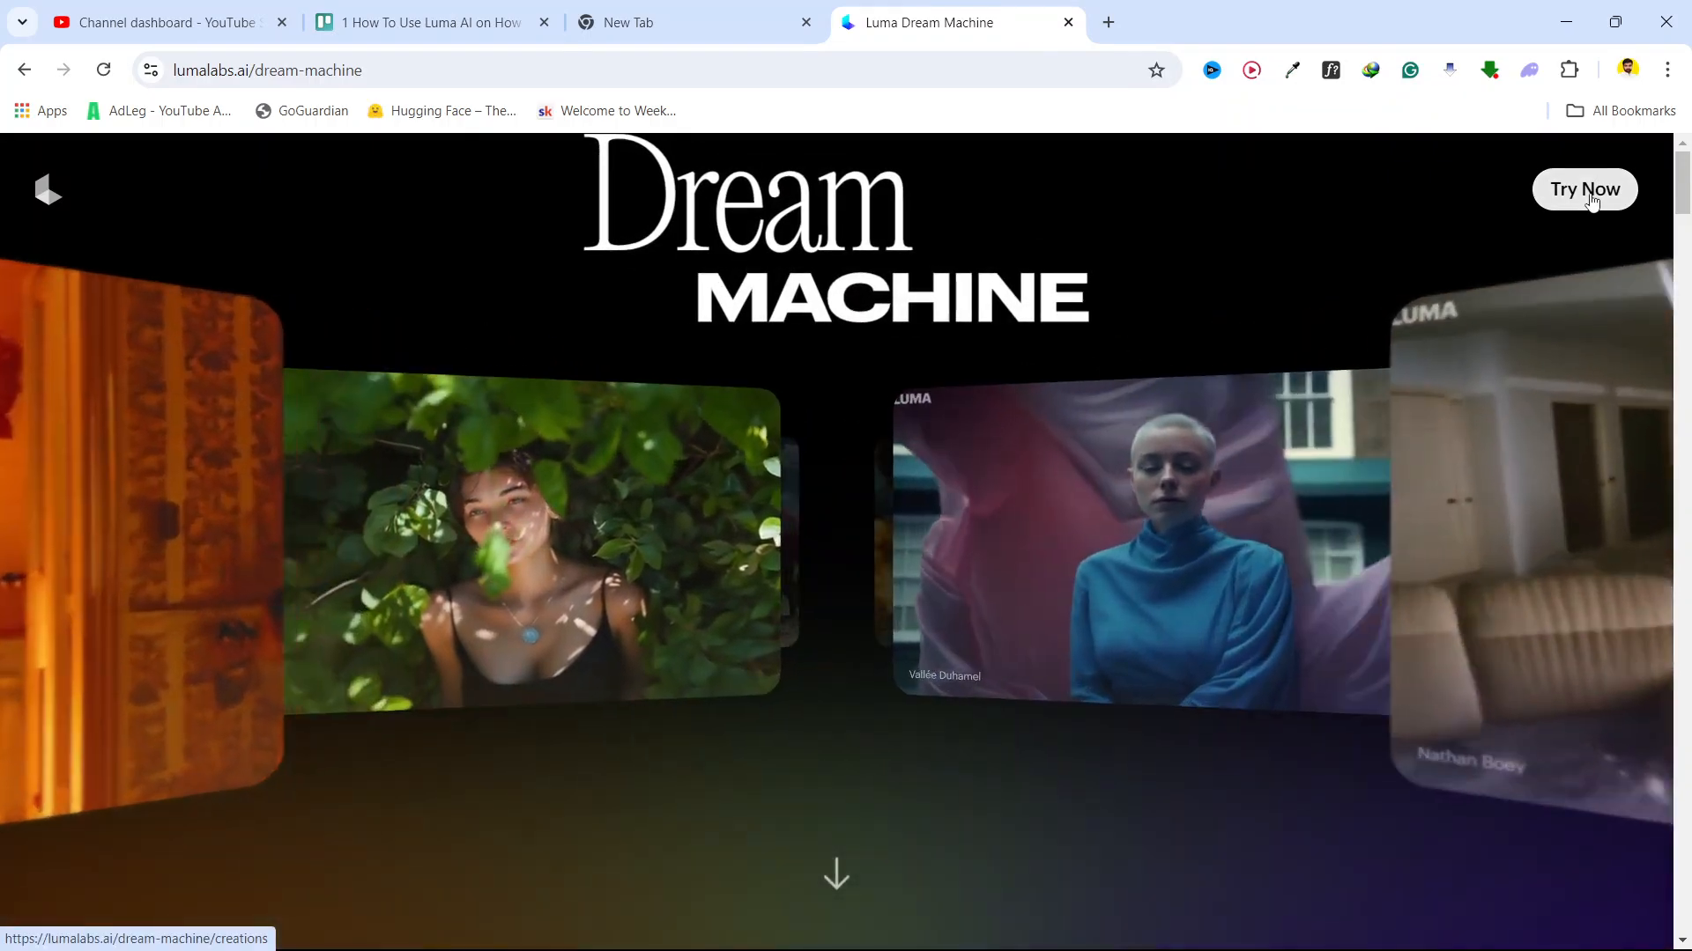
pyautogui.click(1582, 188)
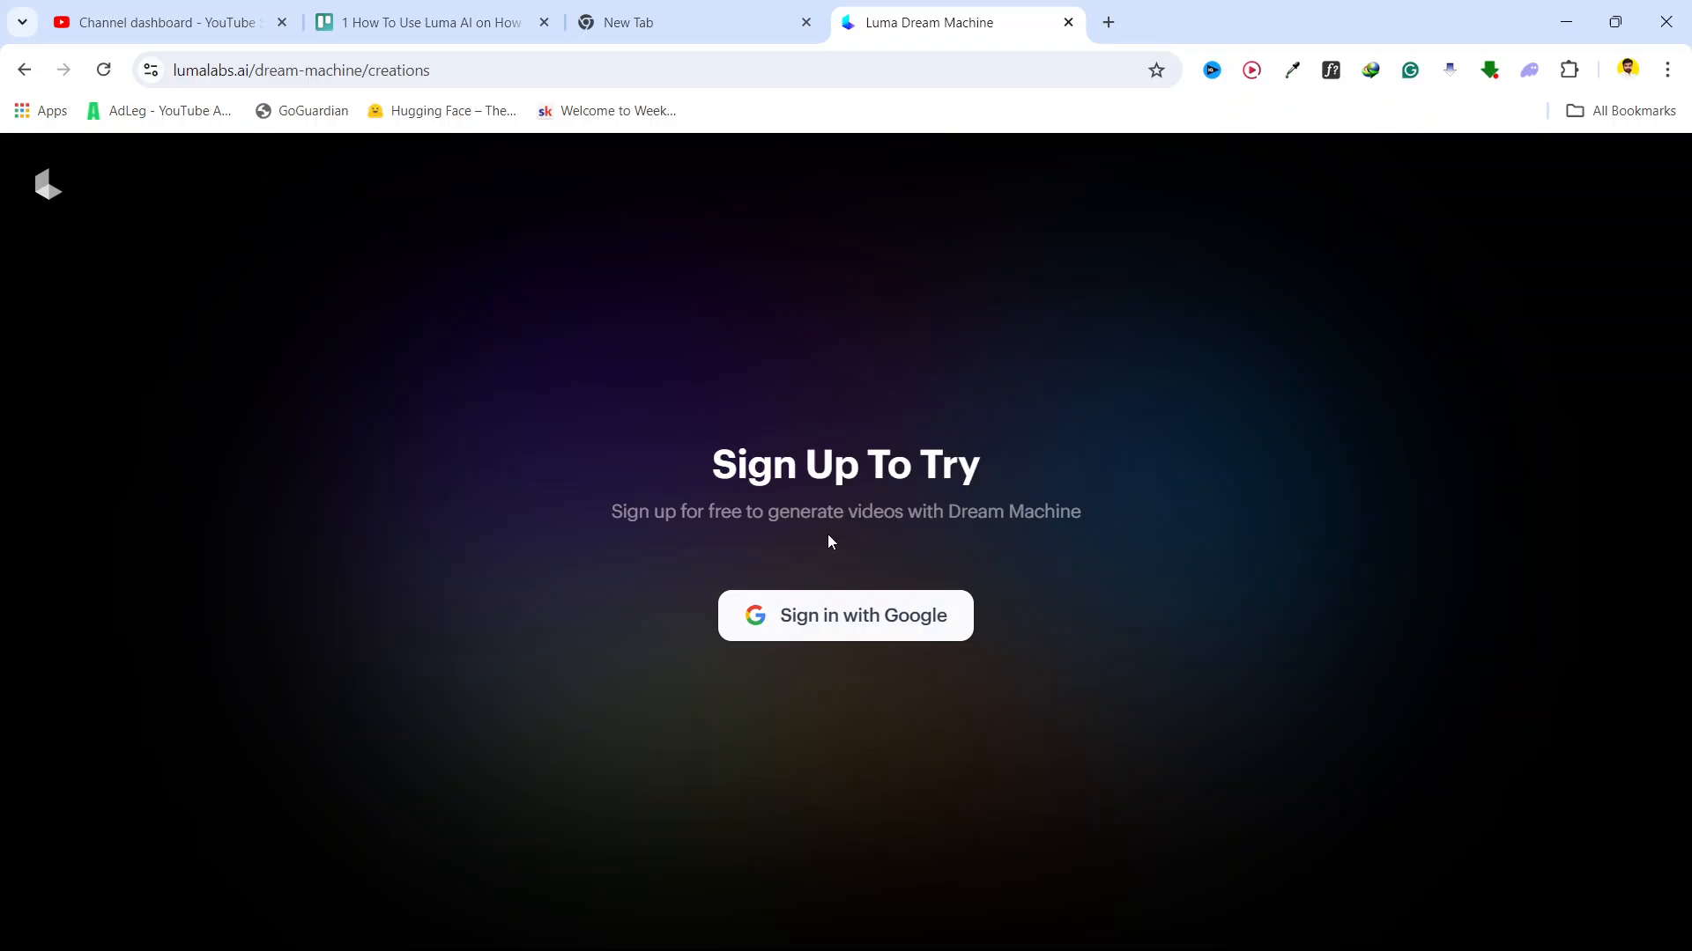
# Step: Sign in to lumalabs.ai with the second listed Google account and approve access
pyautogui.click(844, 615)
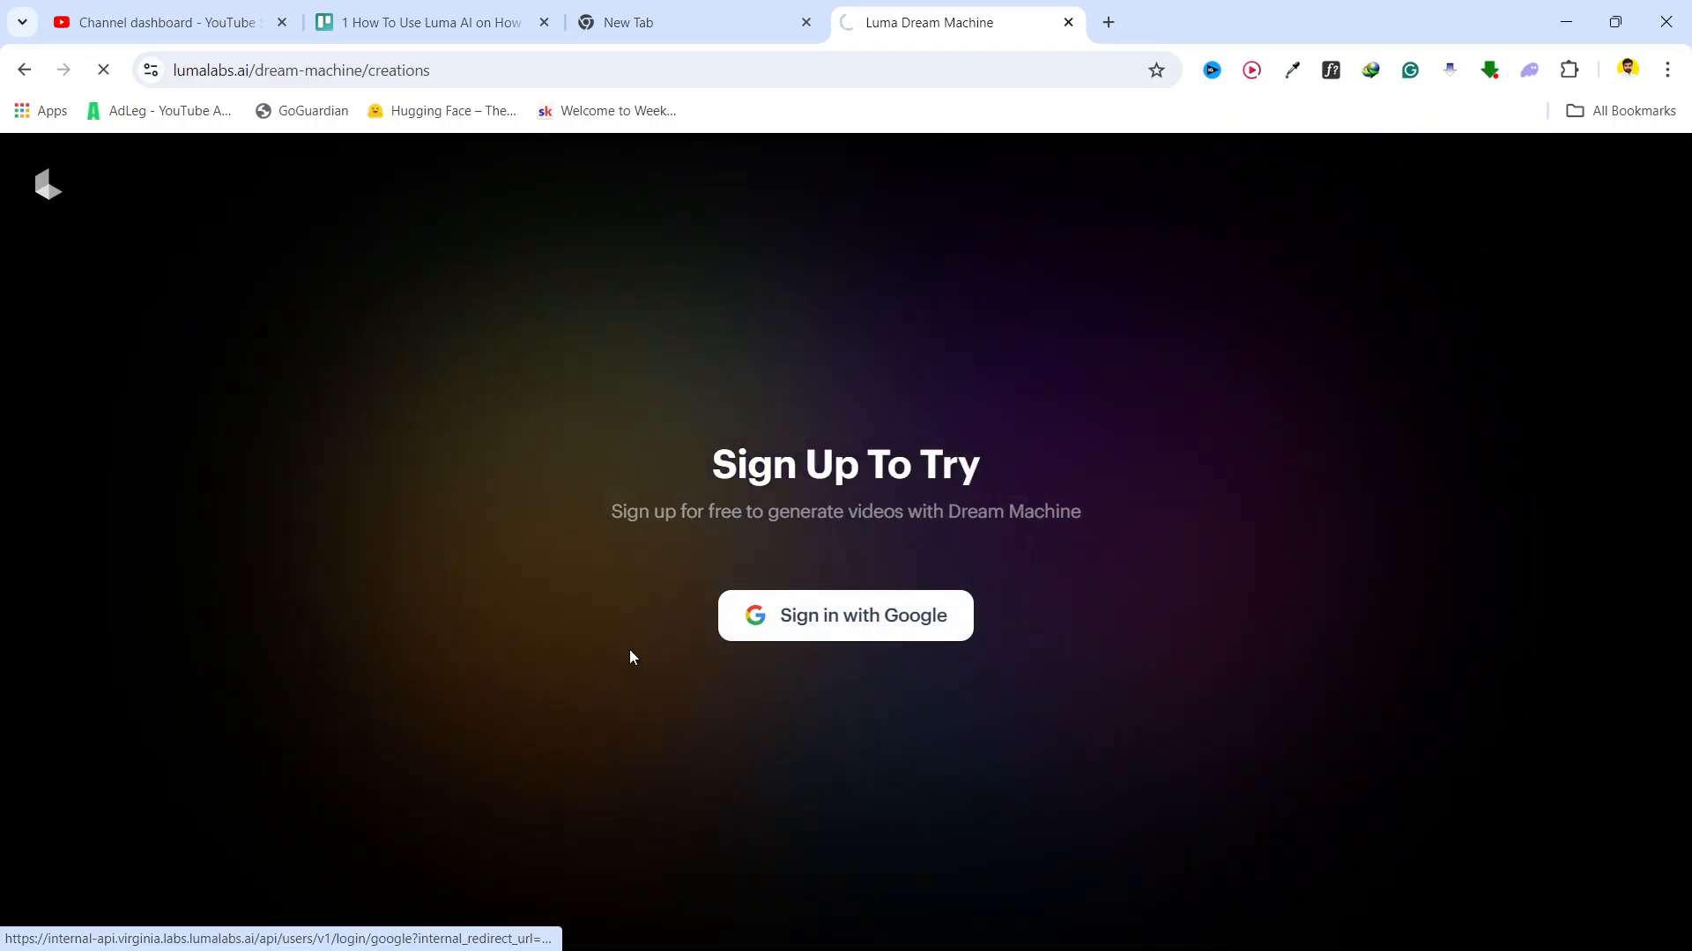
pyautogui.click(844, 615)
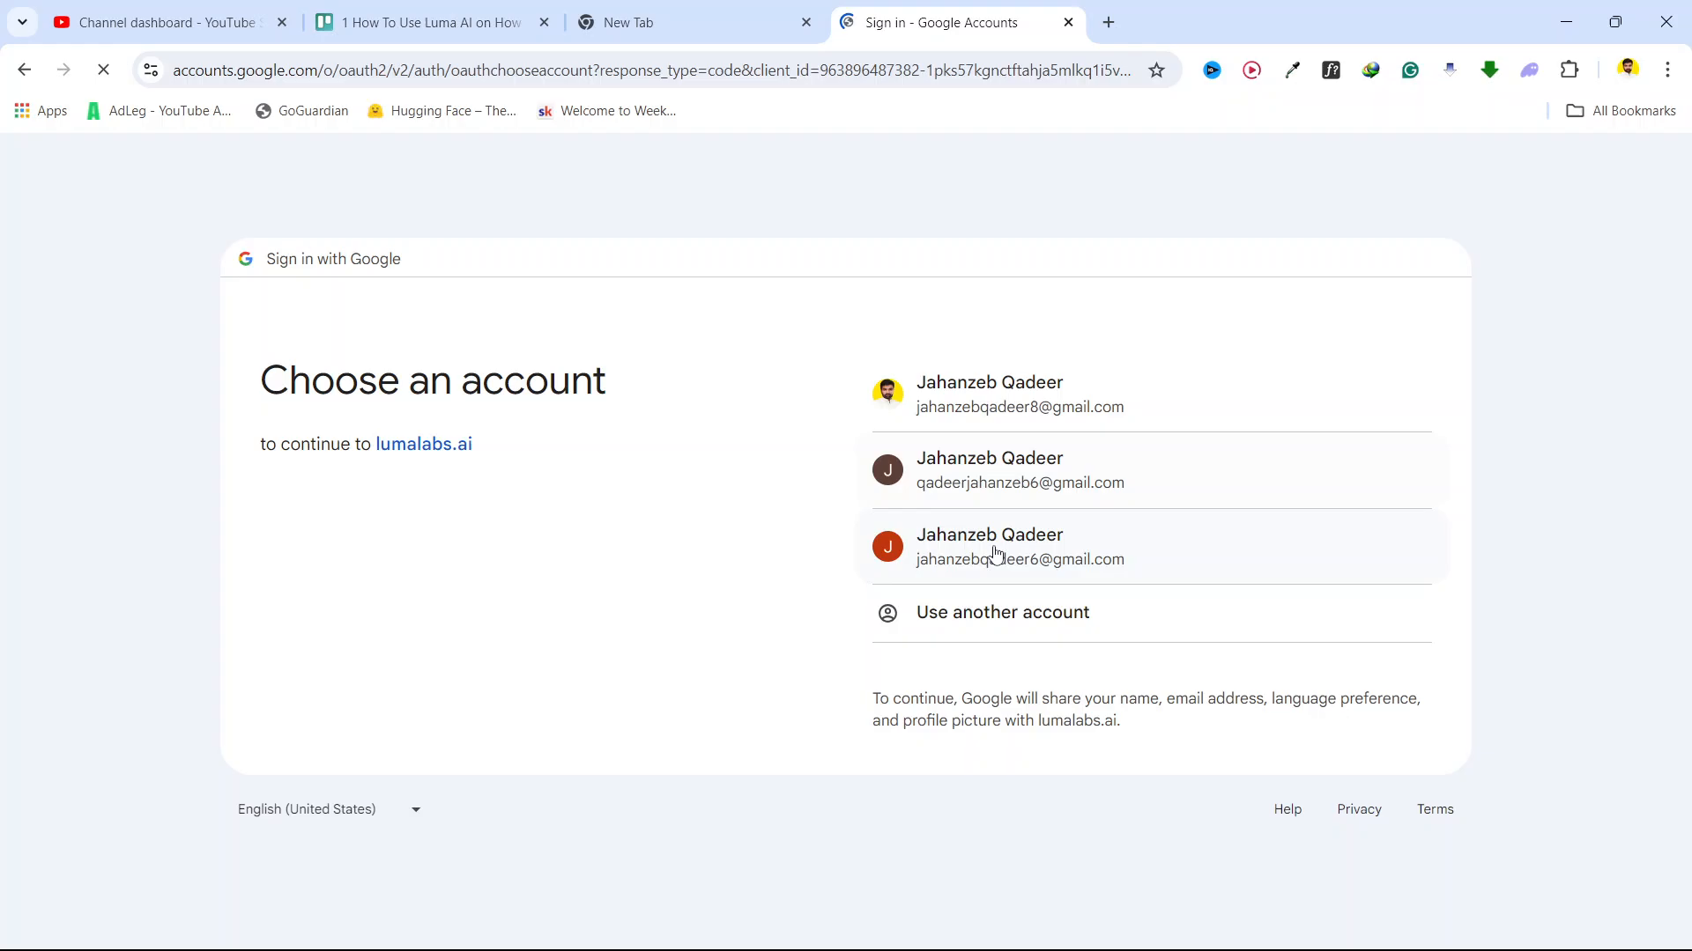
pyautogui.click(1019, 546)
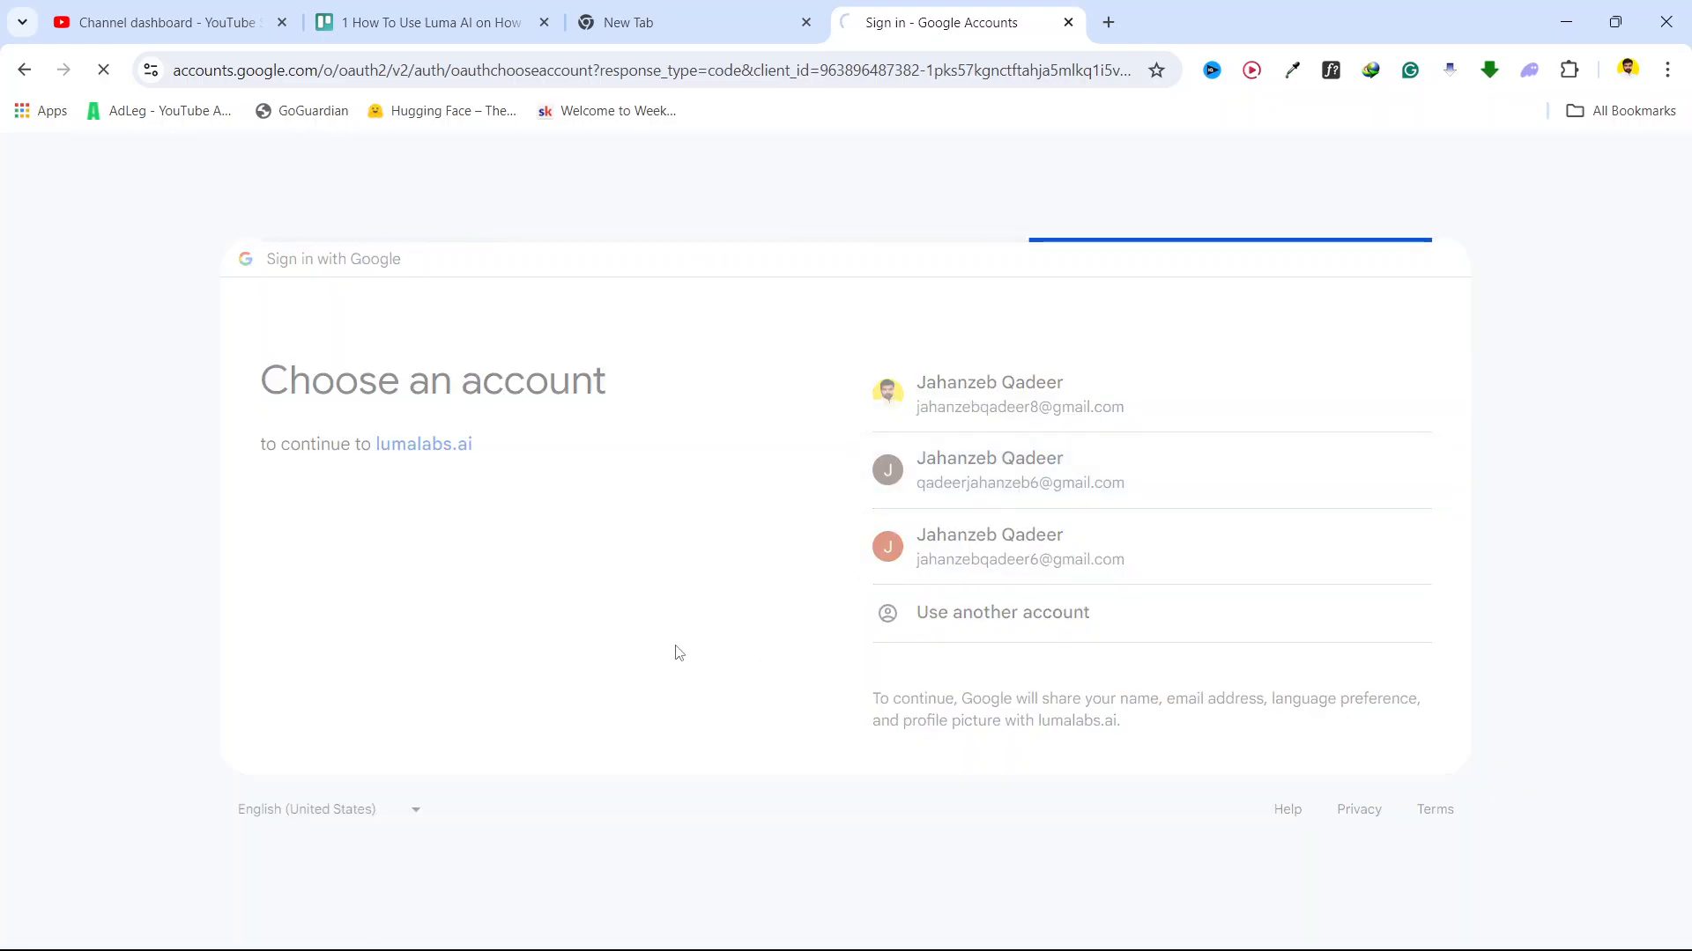
pyautogui.click(1021, 482)
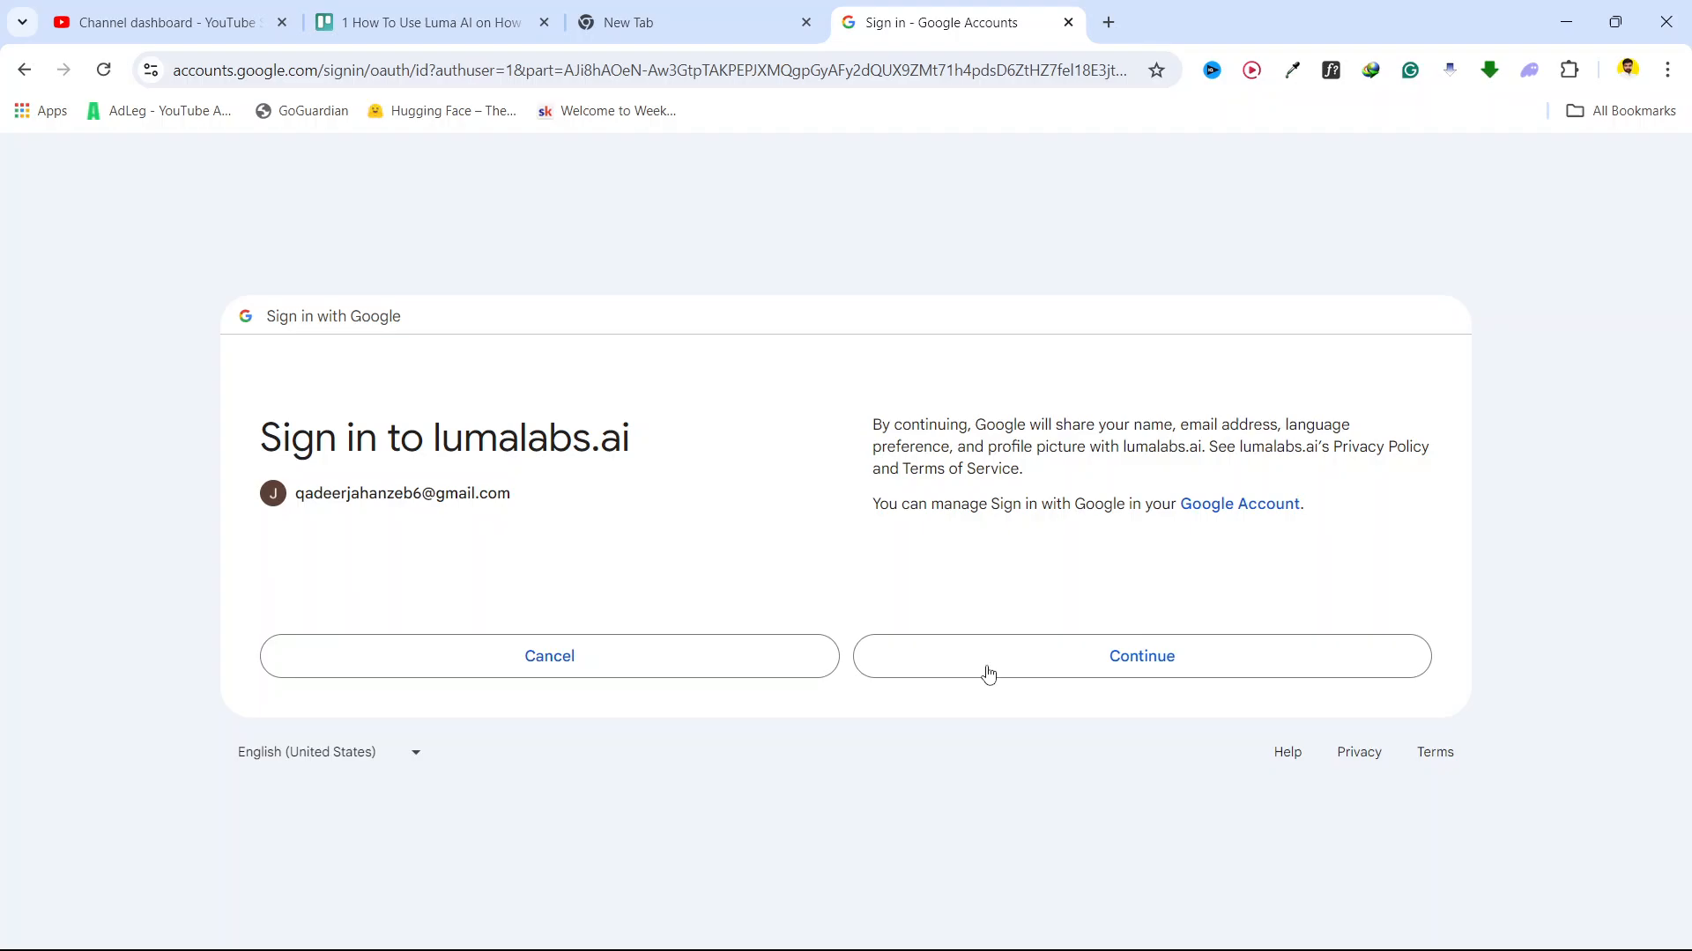
pyautogui.click(1140, 656)
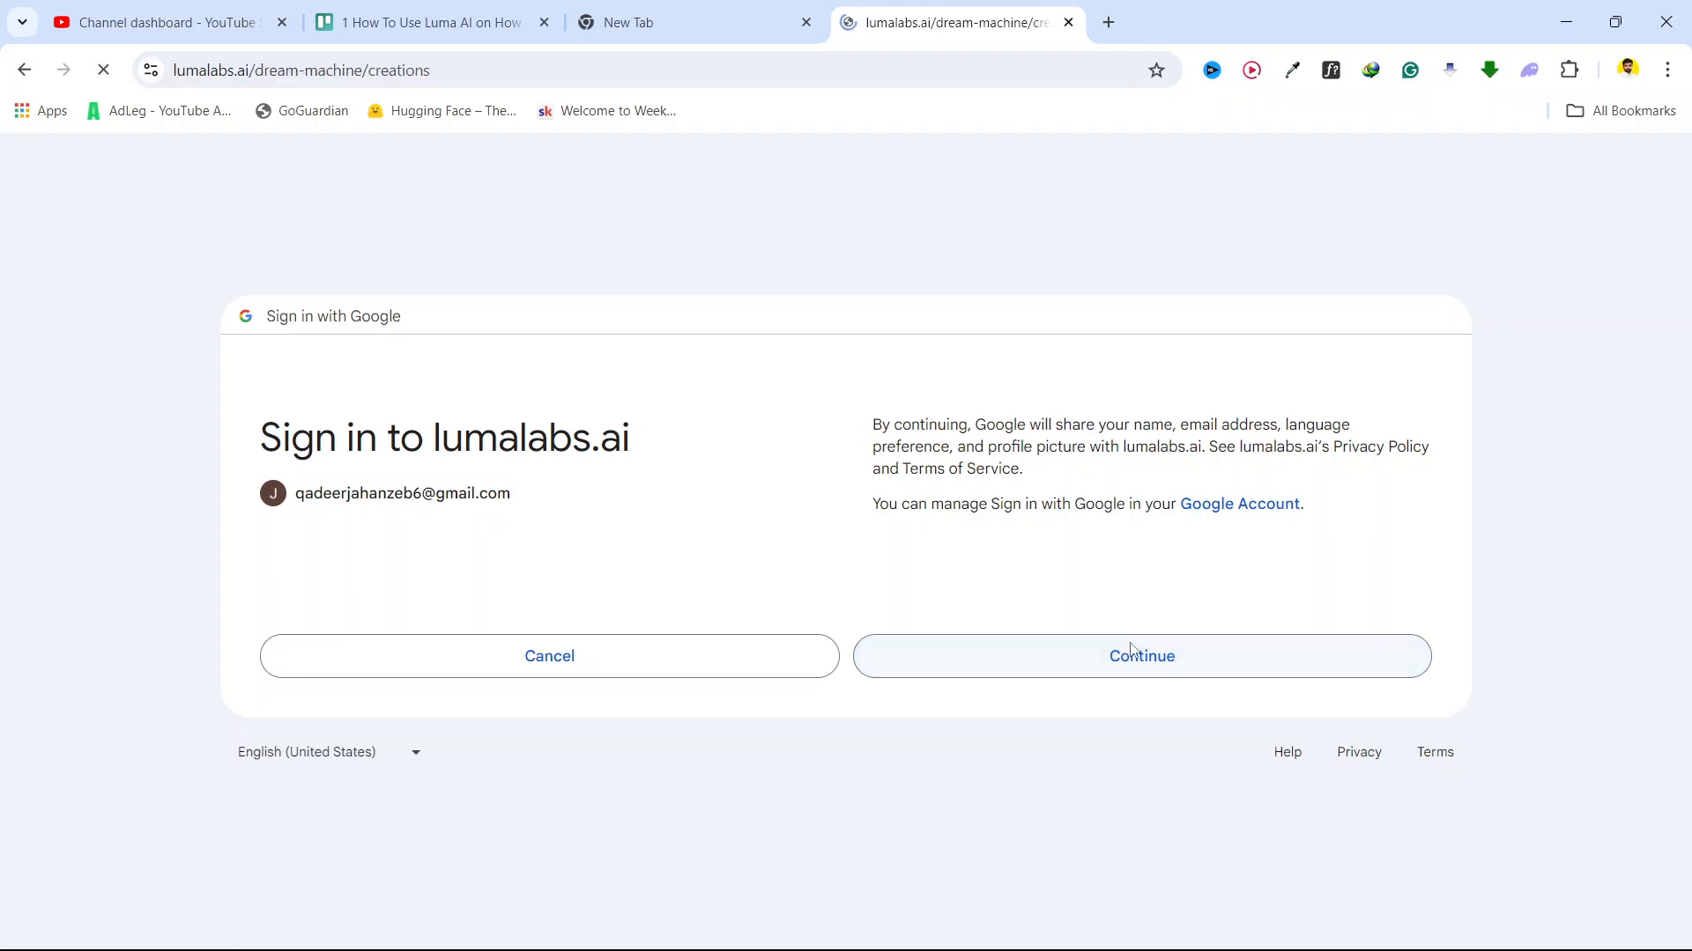
pyautogui.click(1140, 656)
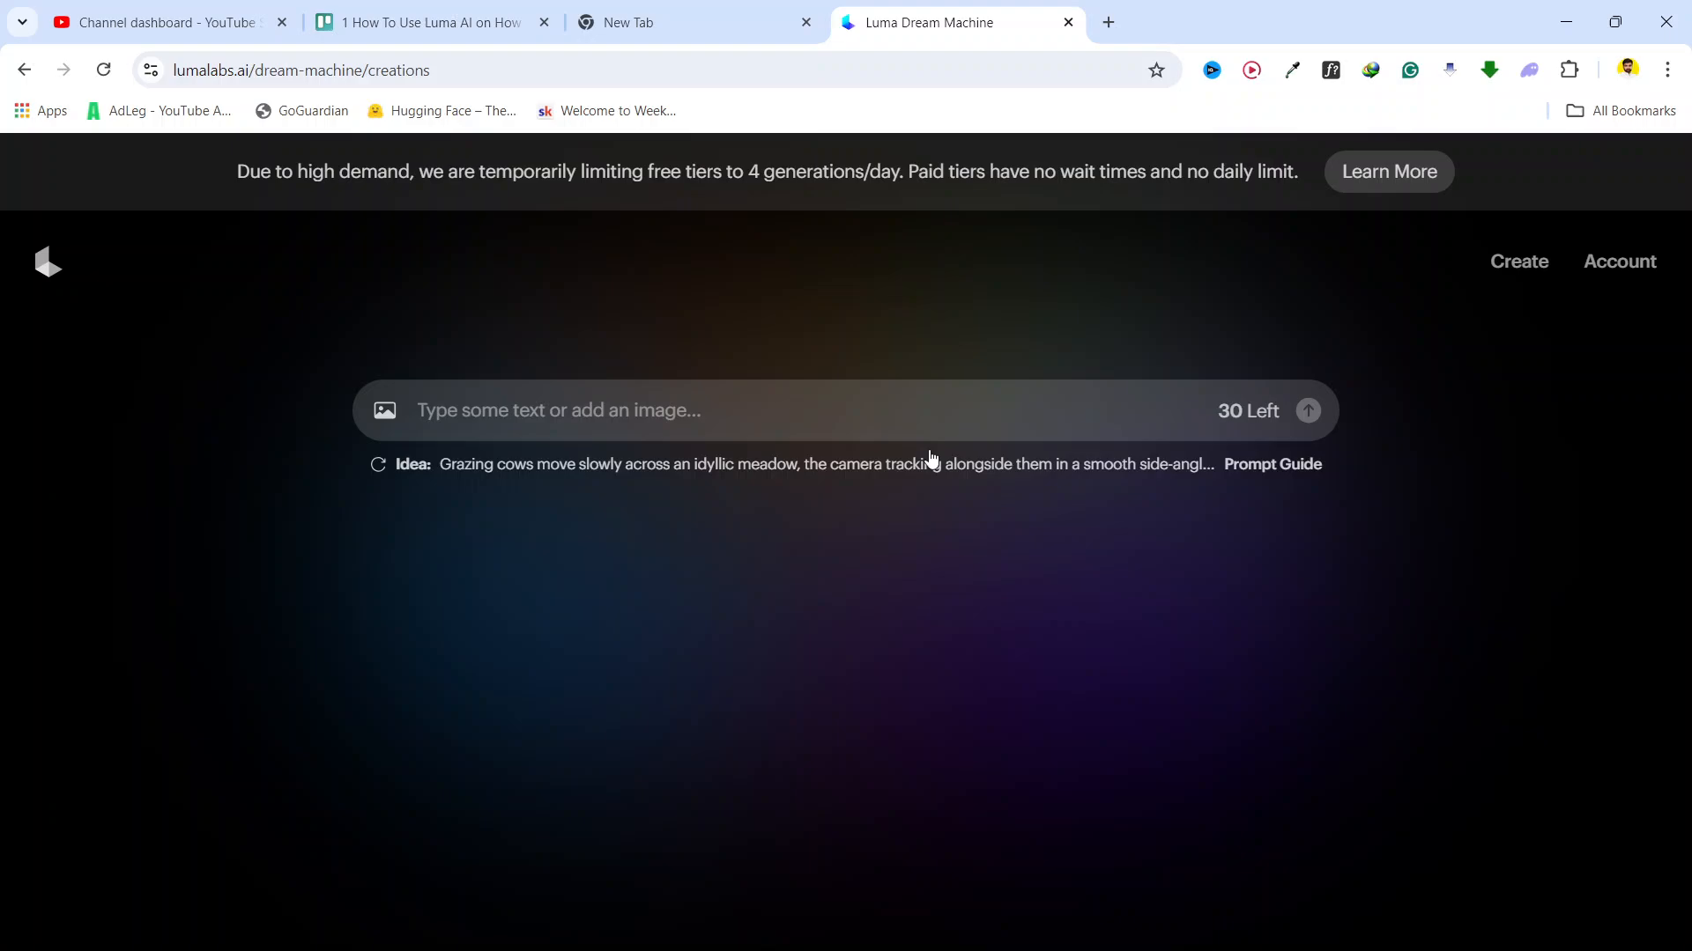
pyautogui.moveTo(1519, 261)
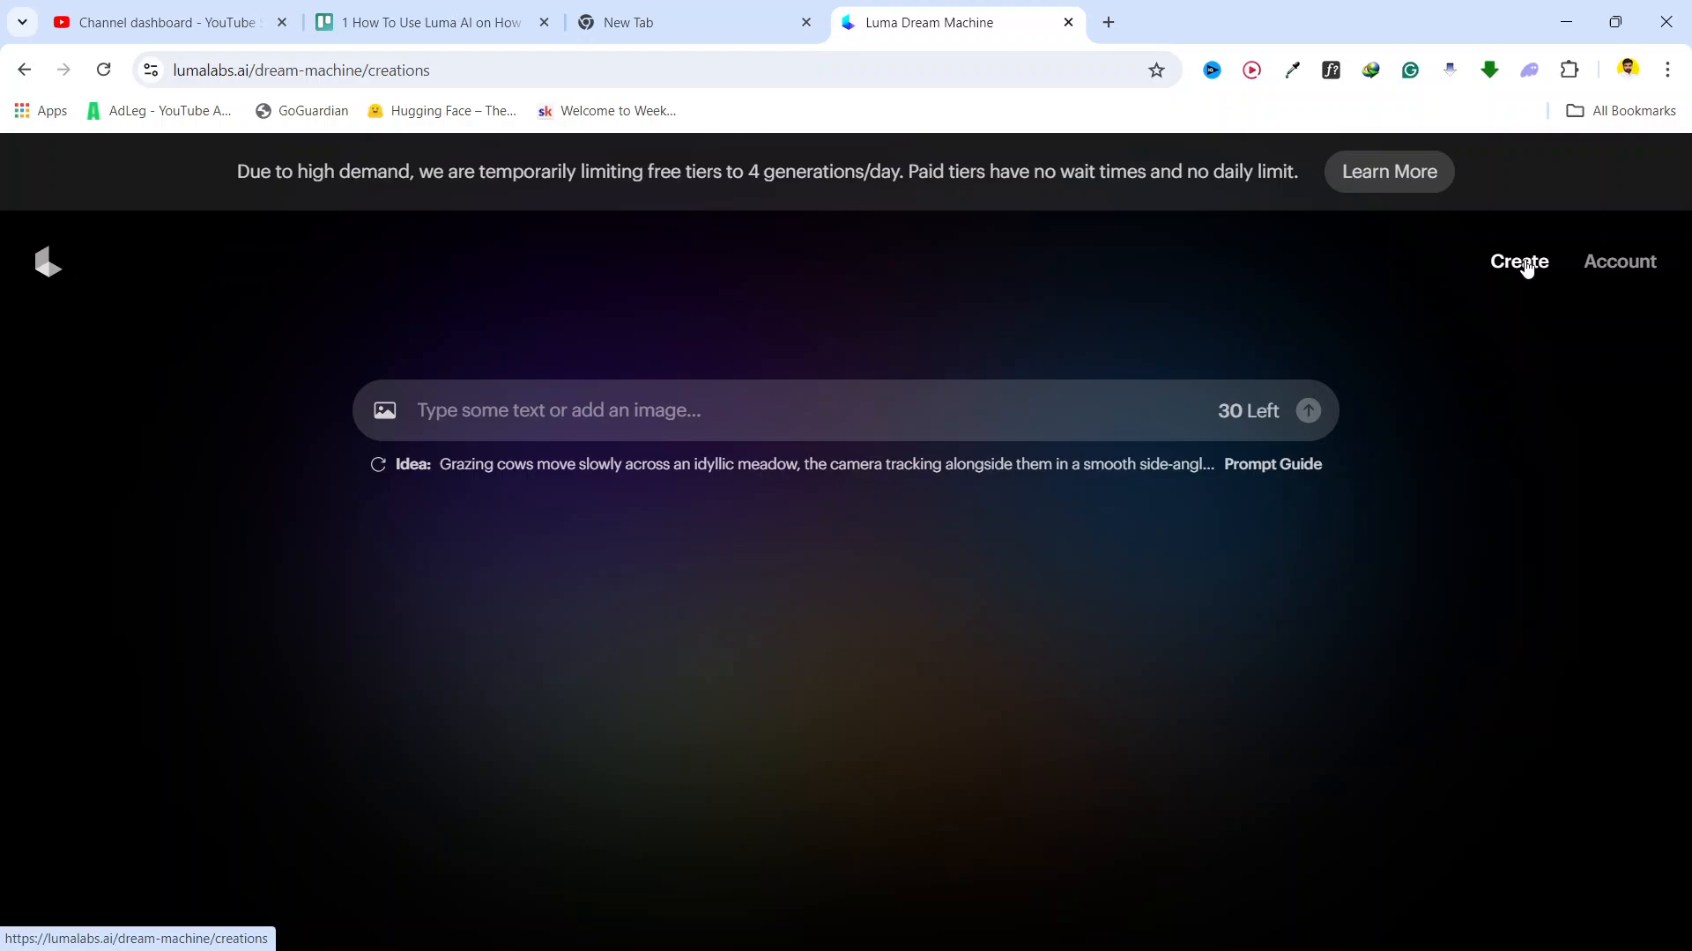
pyautogui.moveTo(453, 484)
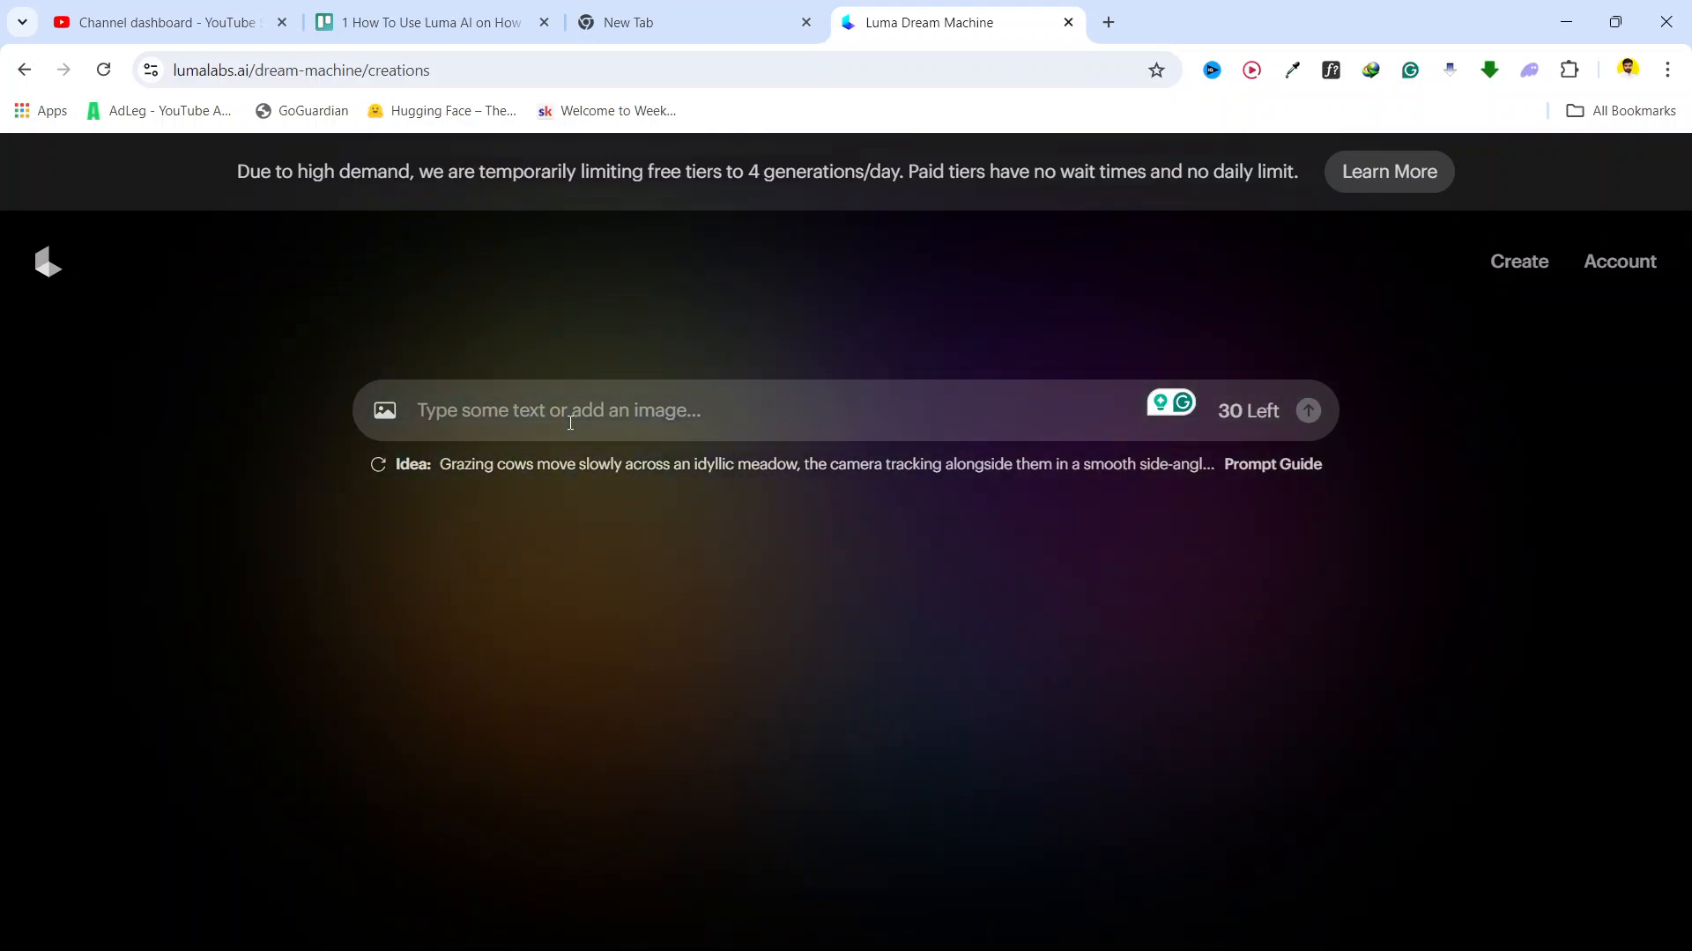
# Step: Enter the prompt 'create laptop' in the Dream Machine prompt box
pyautogui.write('create')
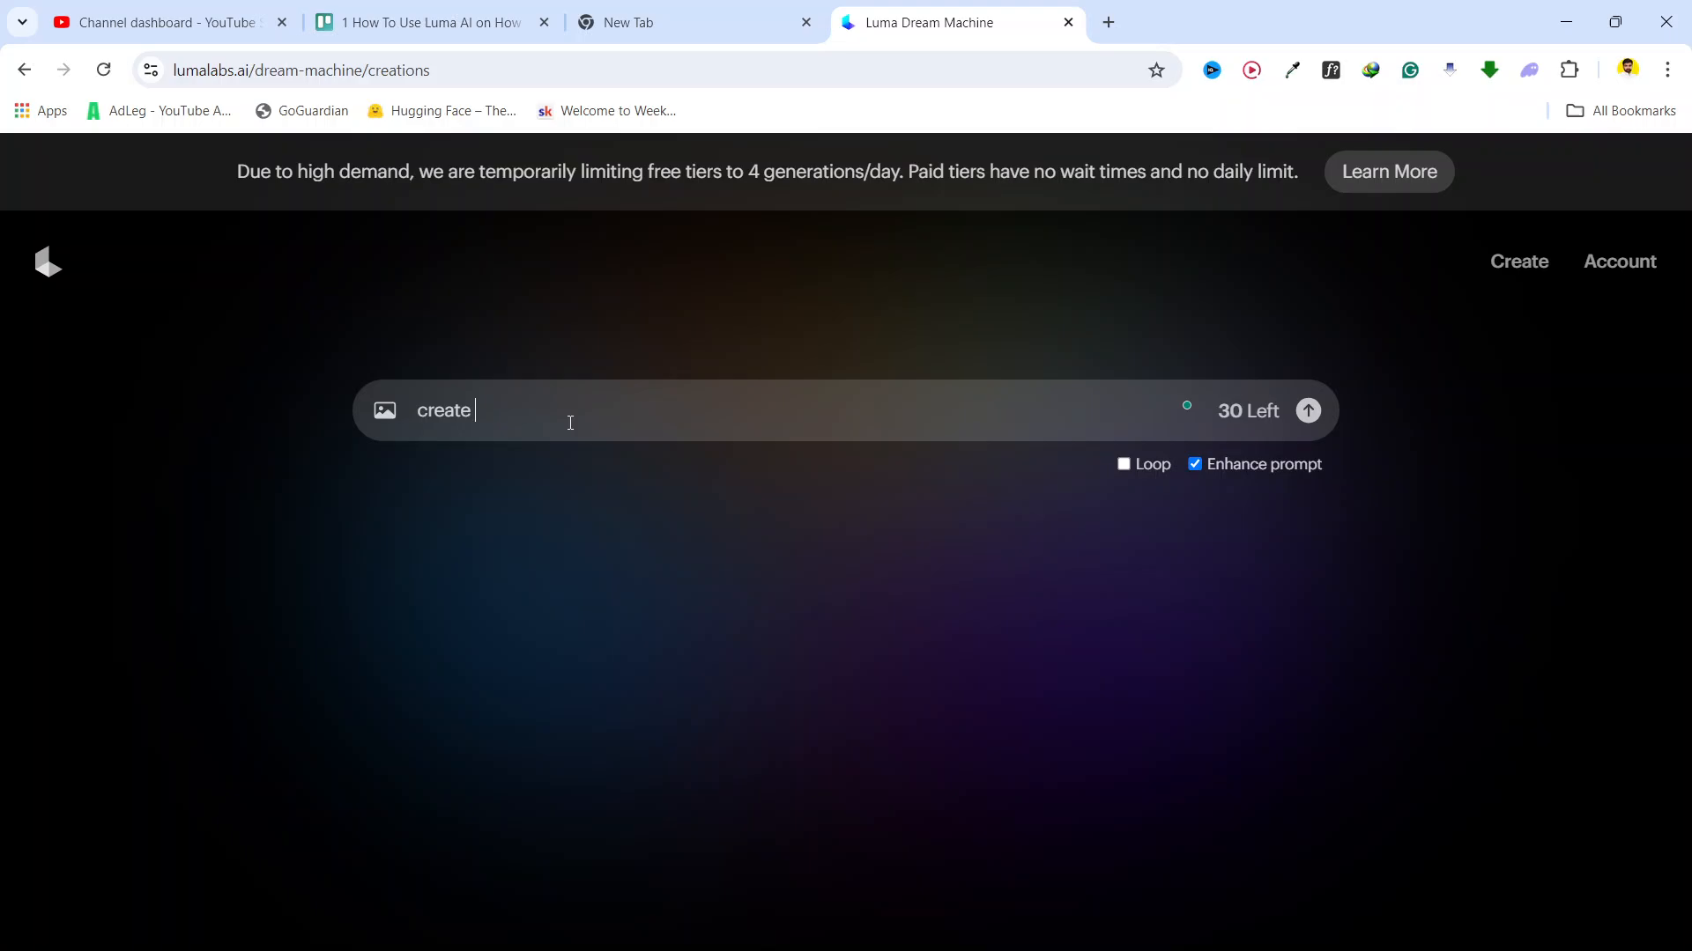
pyautogui.write('laptop')
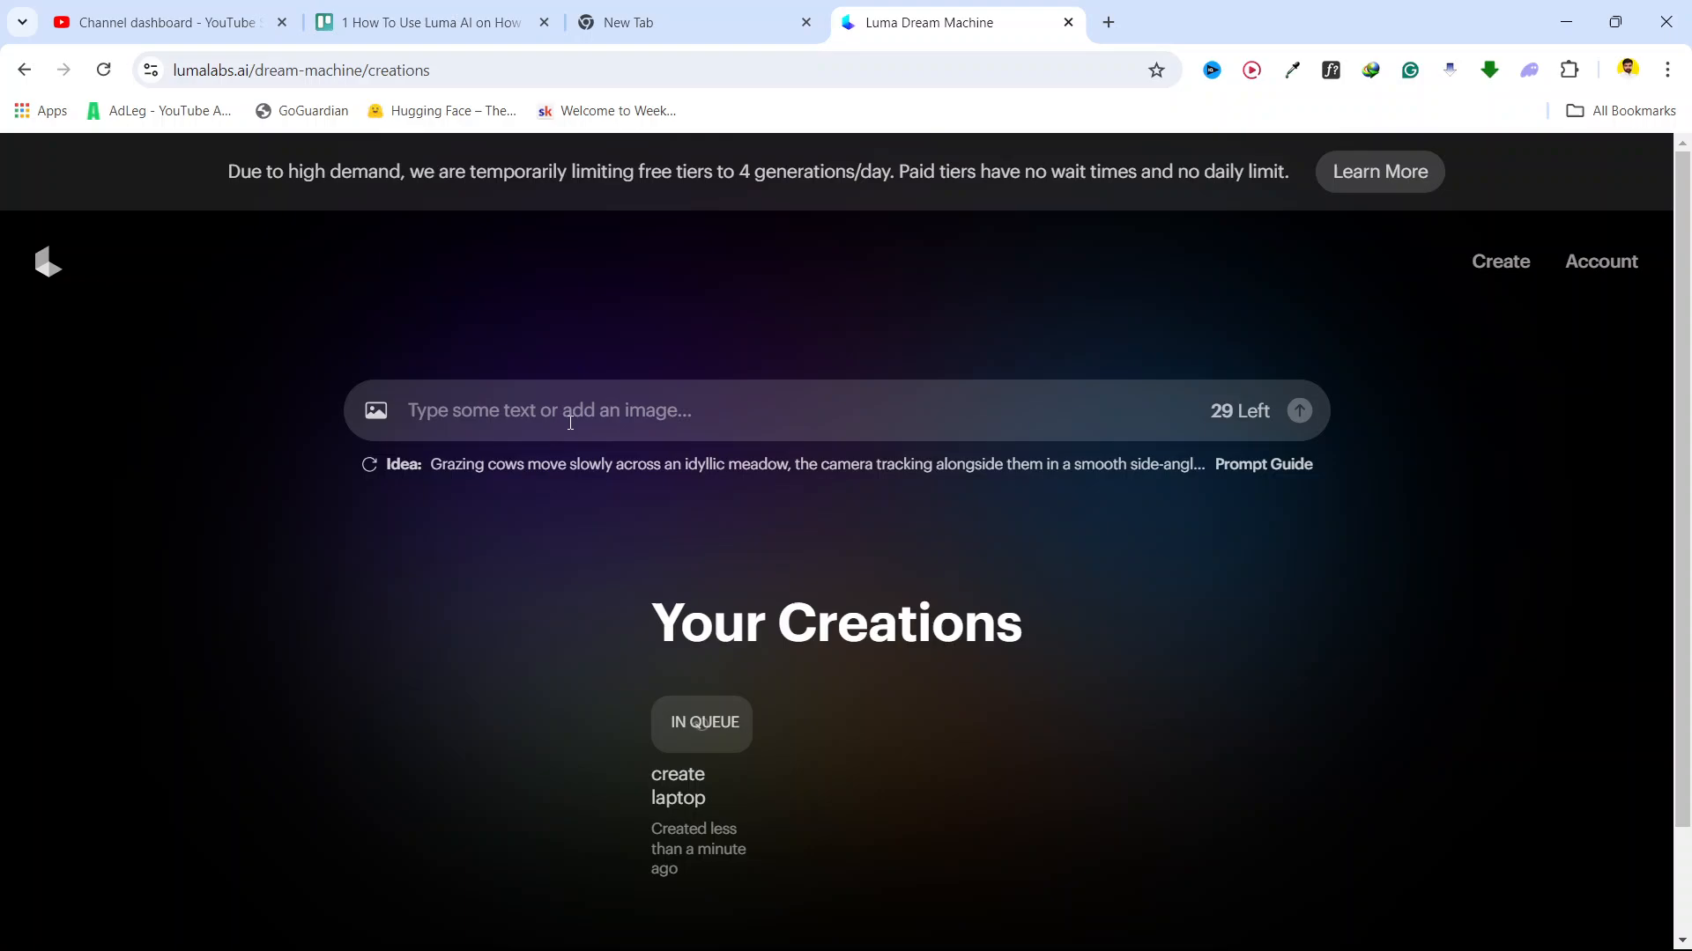
pyautogui.moveTo(1163, 585)
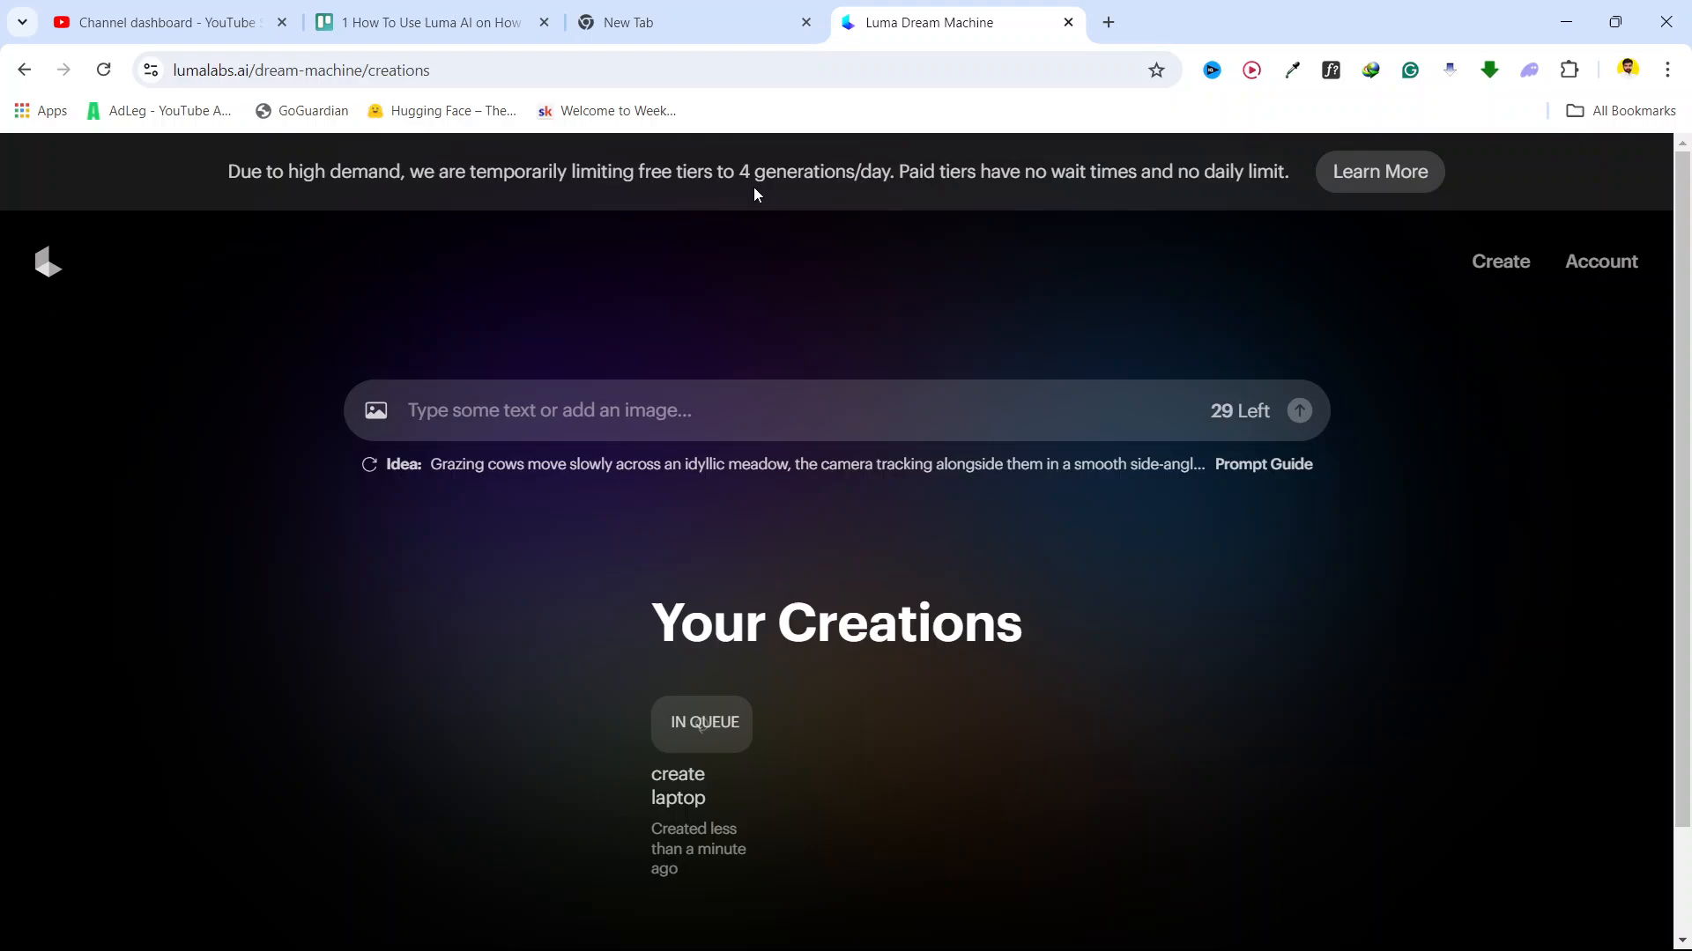
pyautogui.moveTo(772, 195)
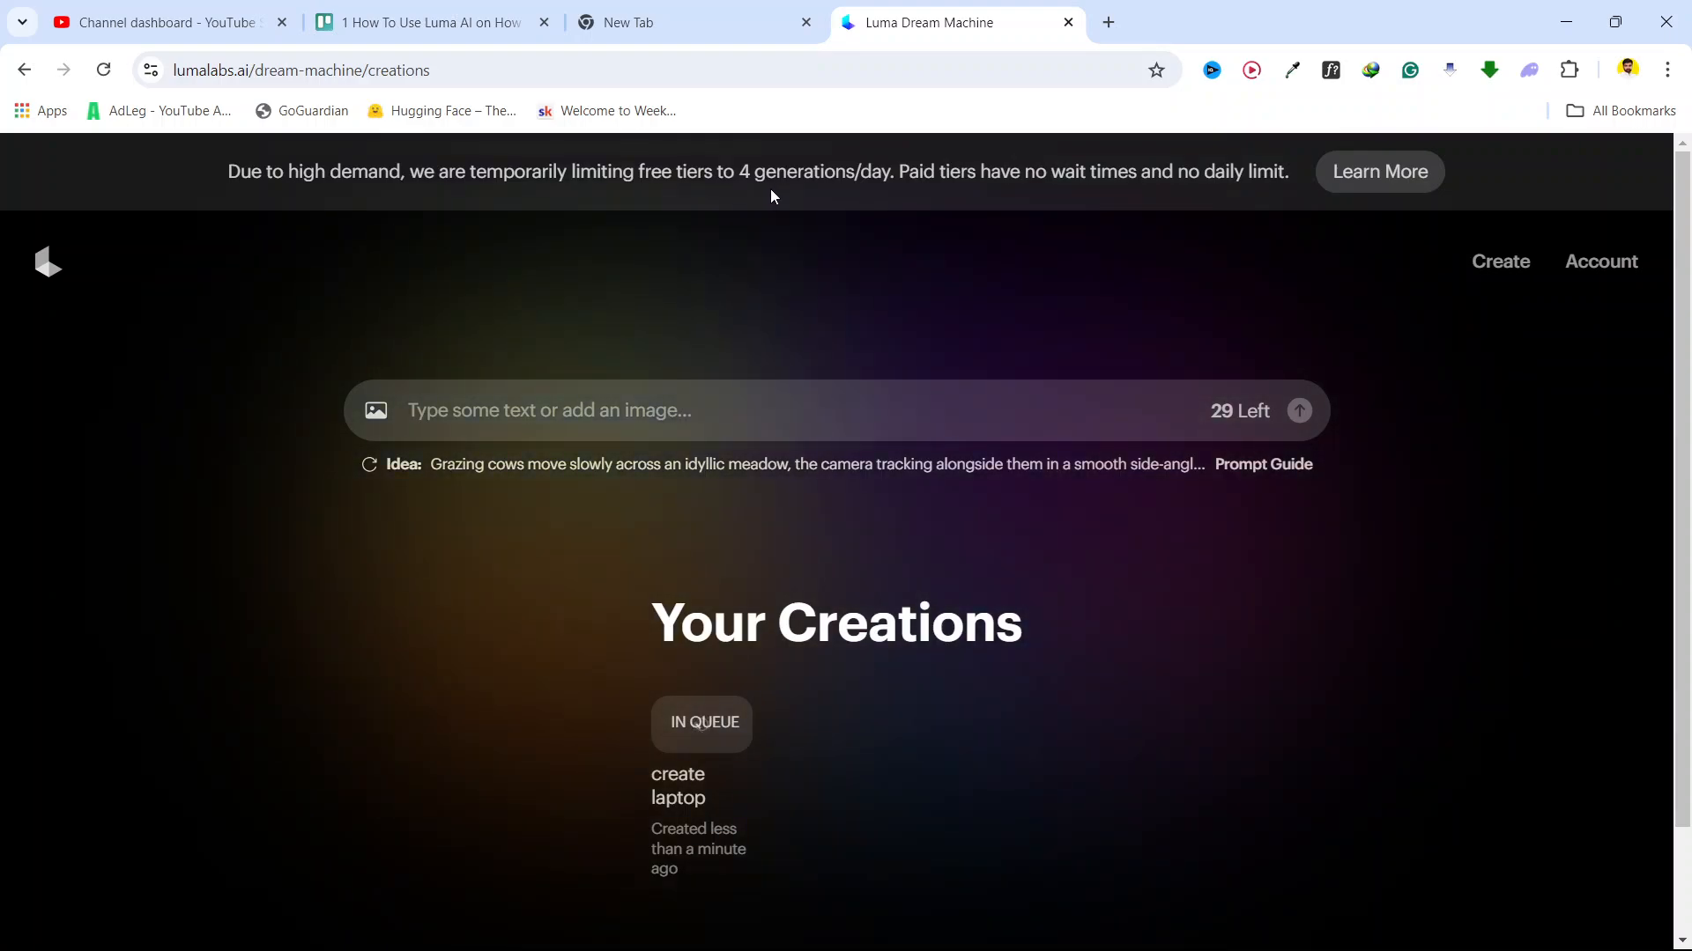
pyautogui.moveTo(953, 194)
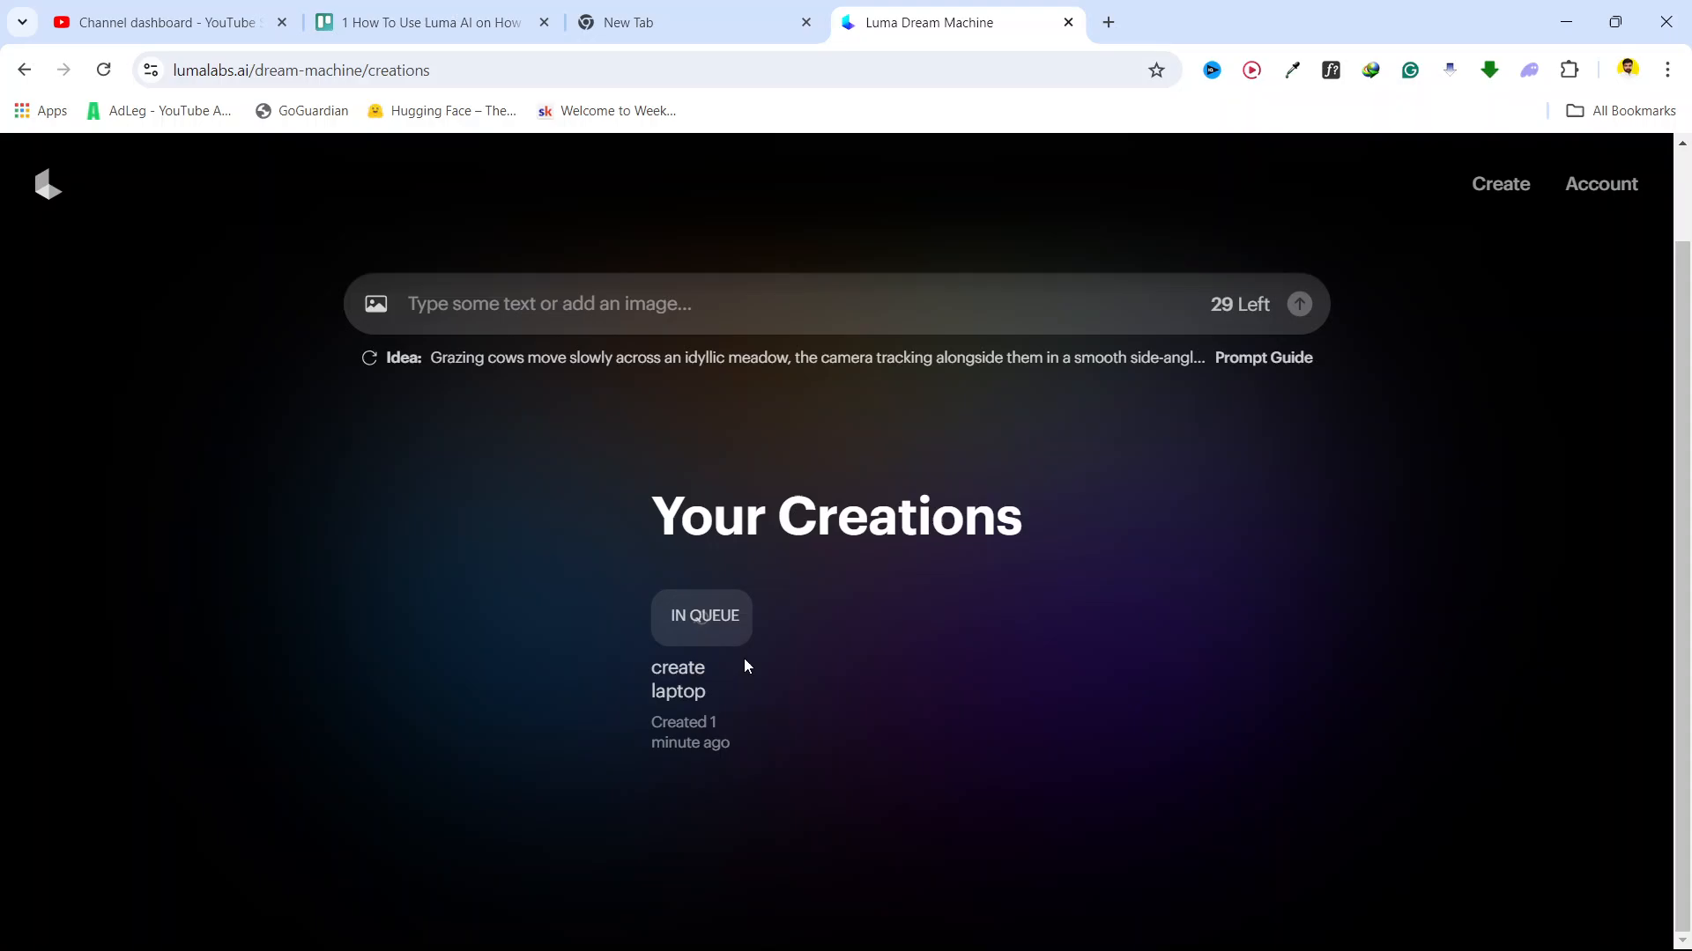
pyautogui.moveTo(874, 631)
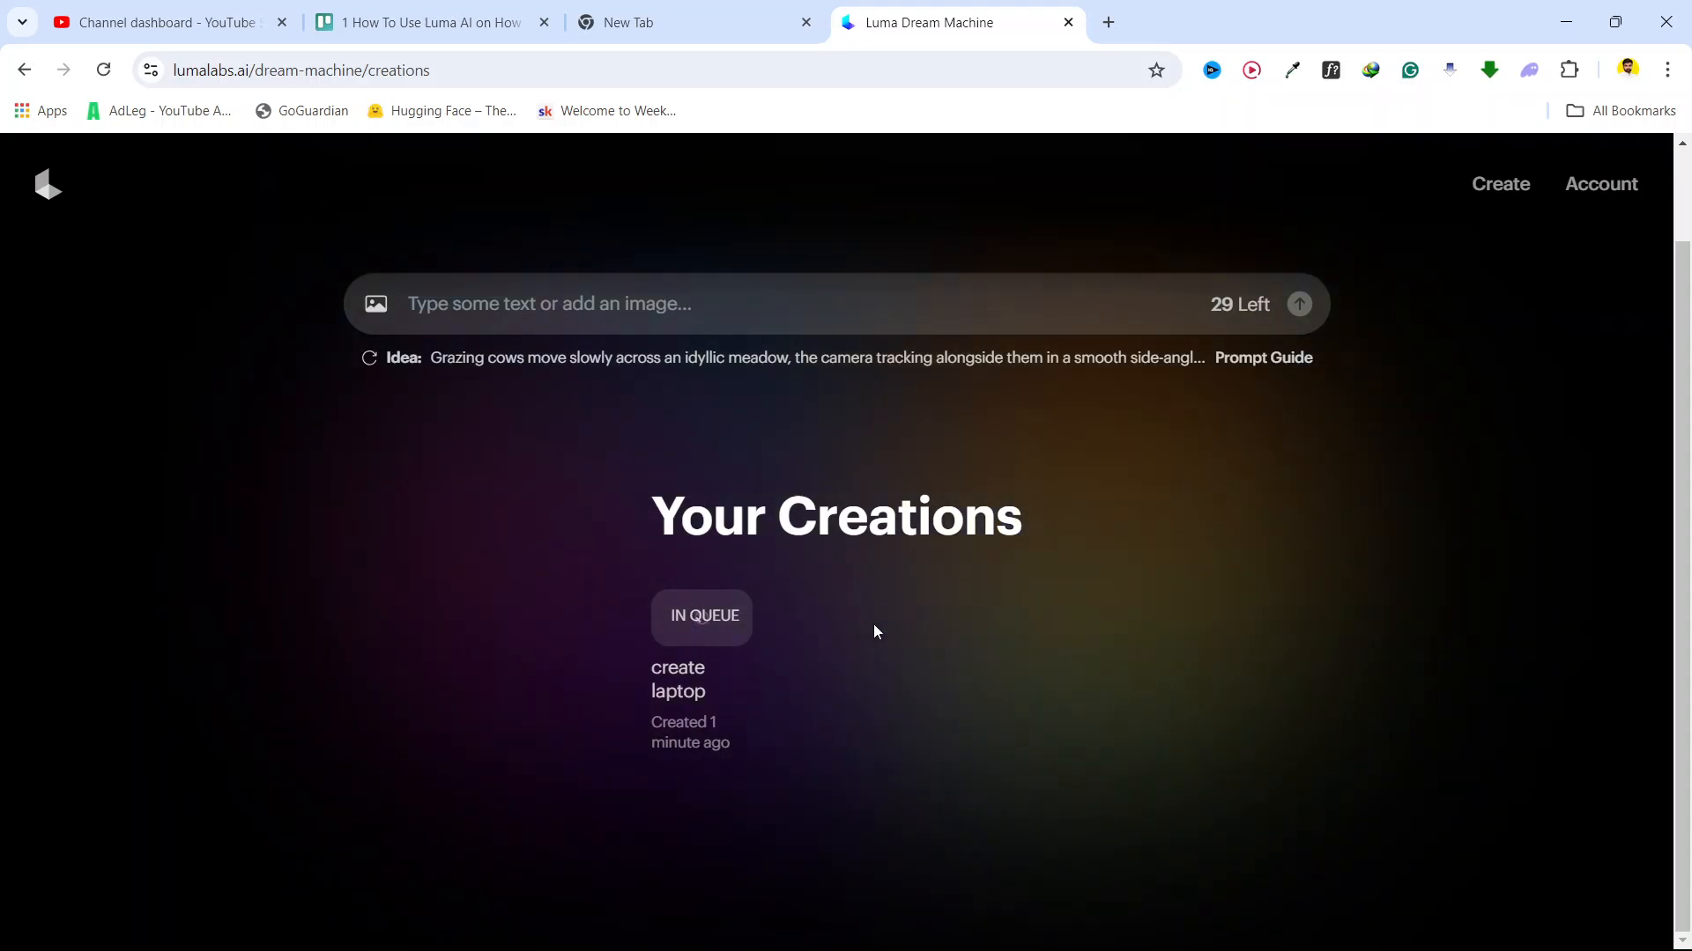
# Step: Review the queued 'create laptop' creation, then return focus to the prompt field
pyautogui.scroll(-3)
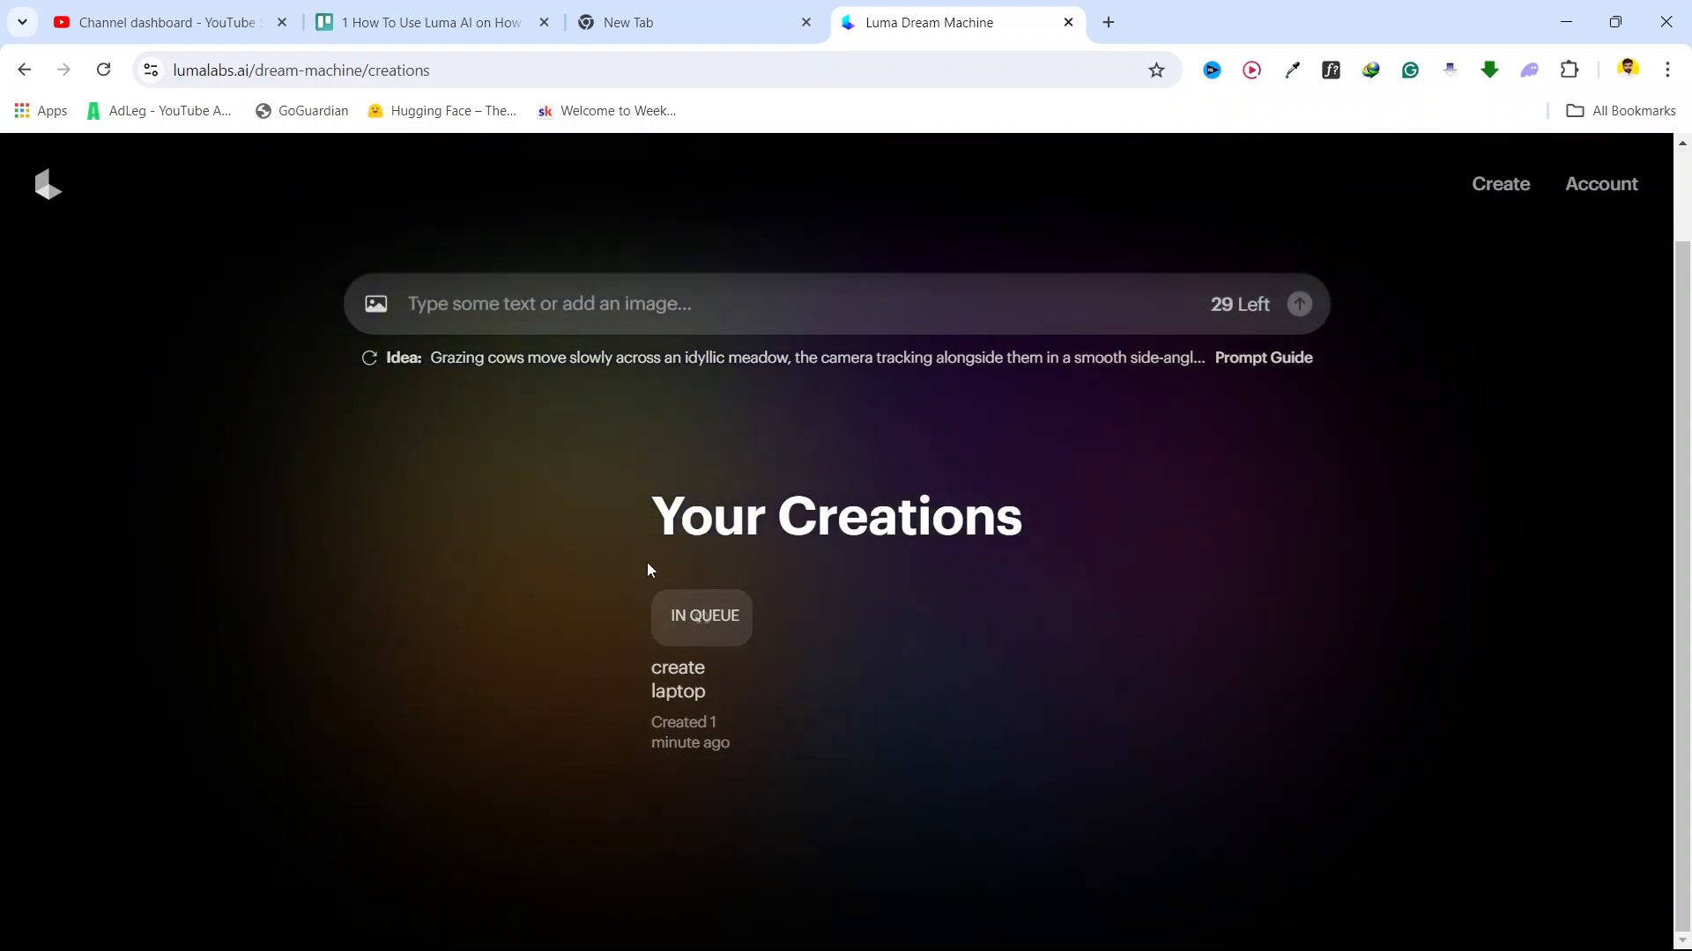
pyautogui.moveTo(888, 622)
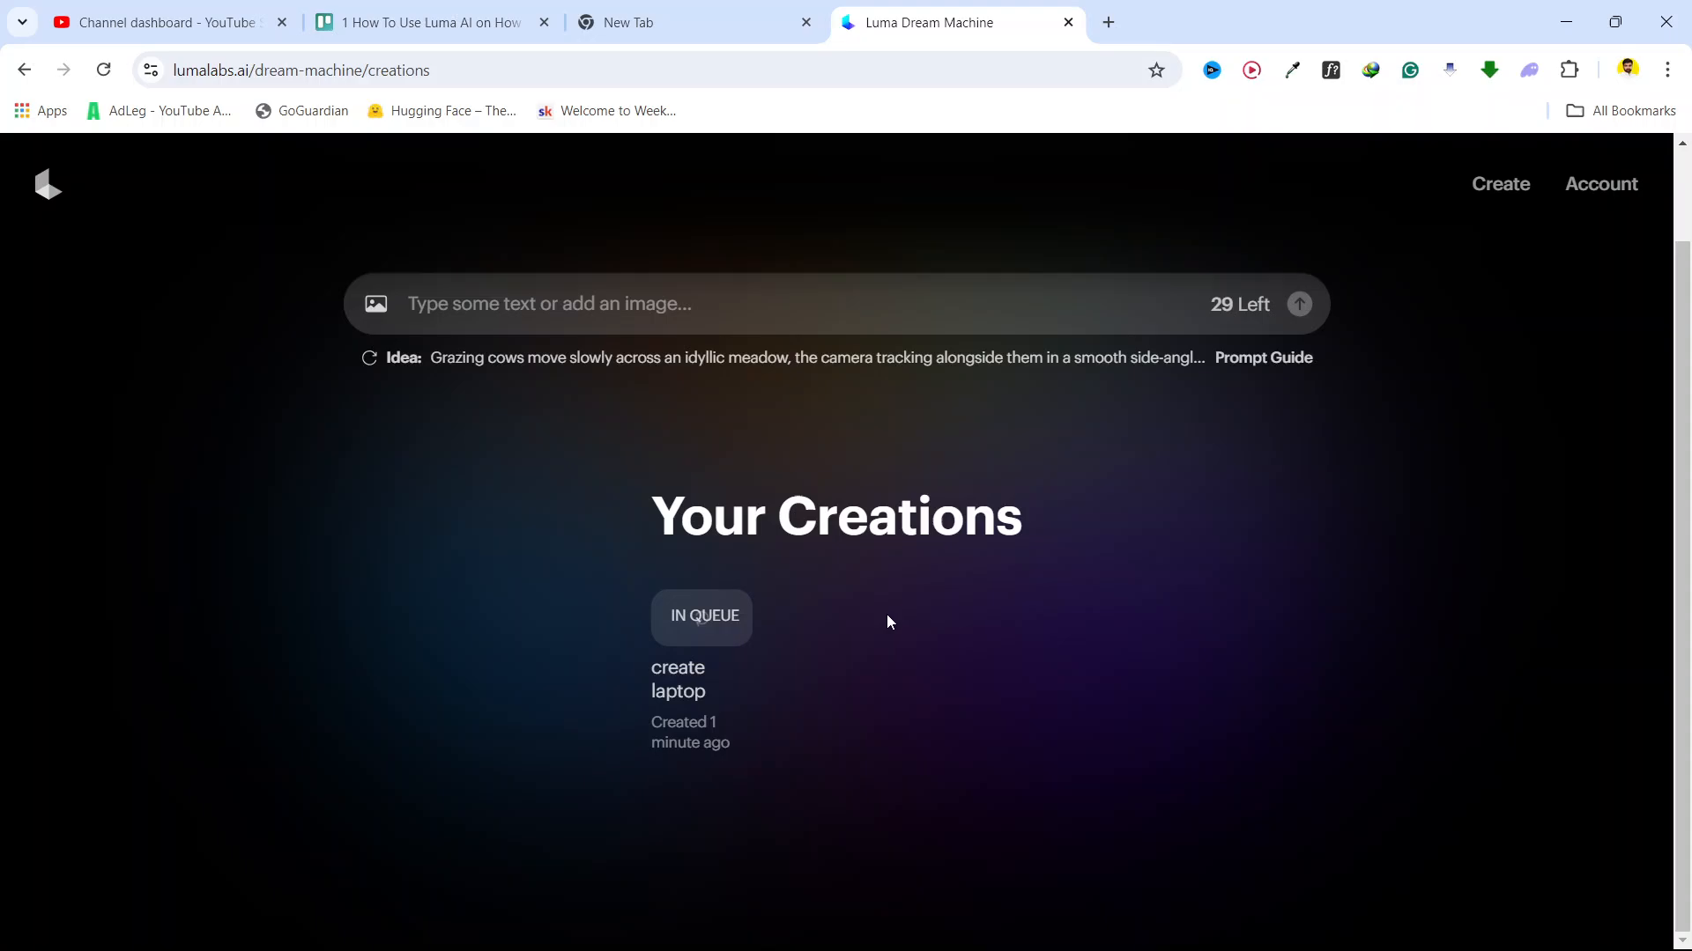
pyautogui.moveTo(536, 602)
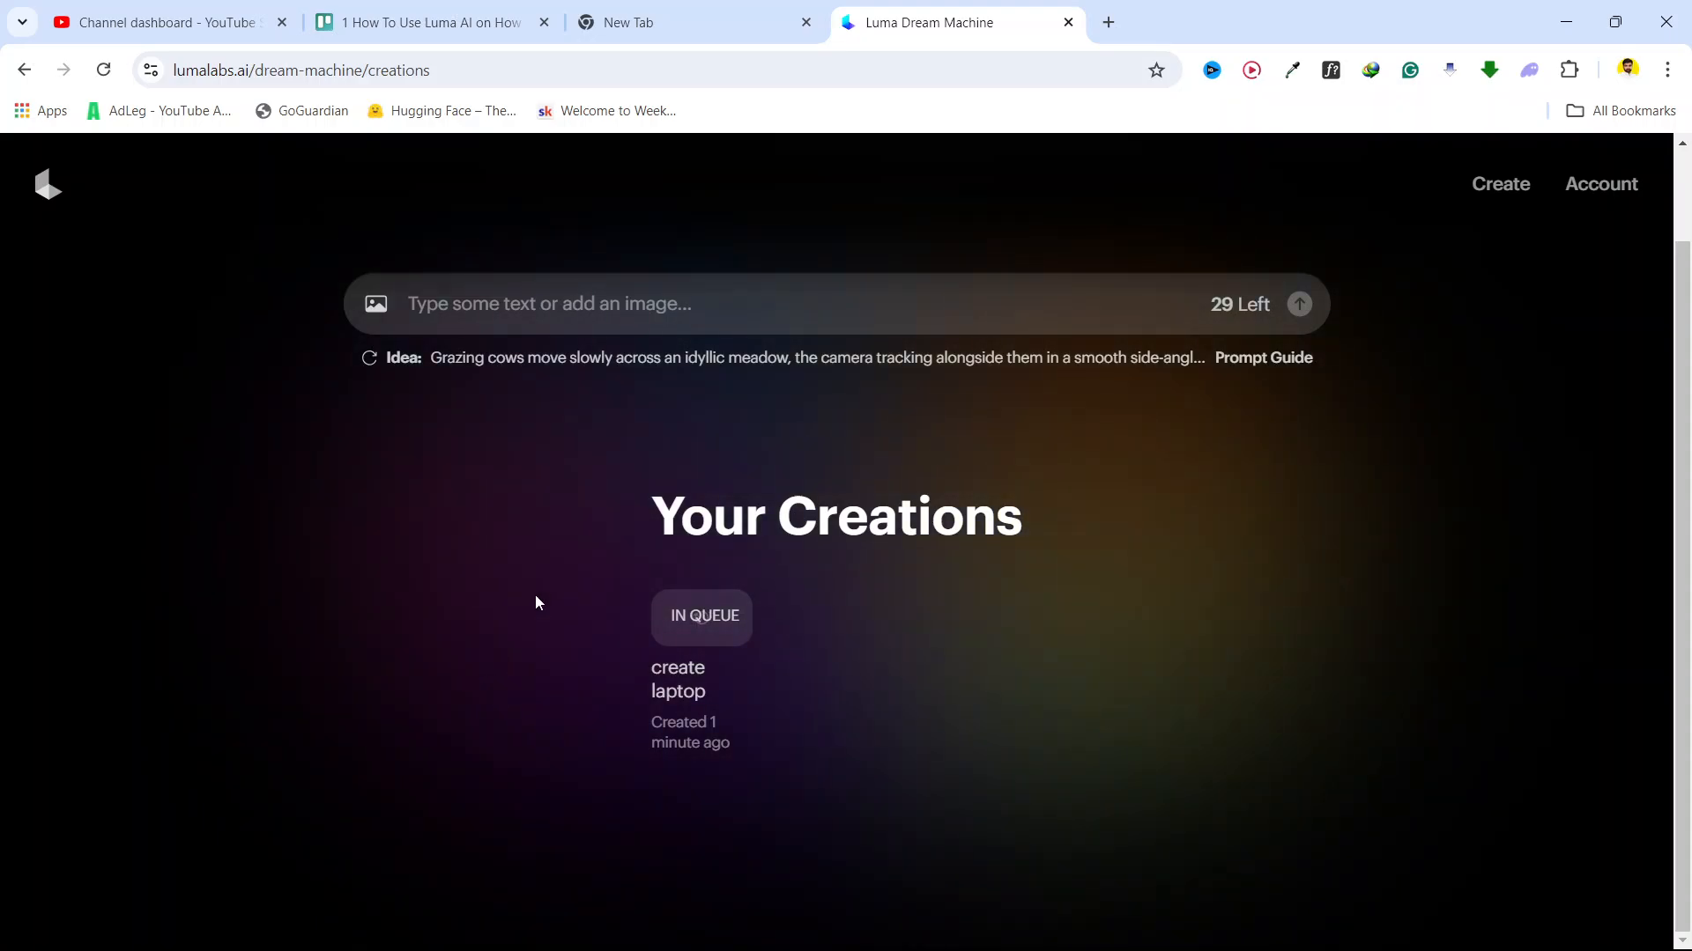
pyautogui.click(576, 303)
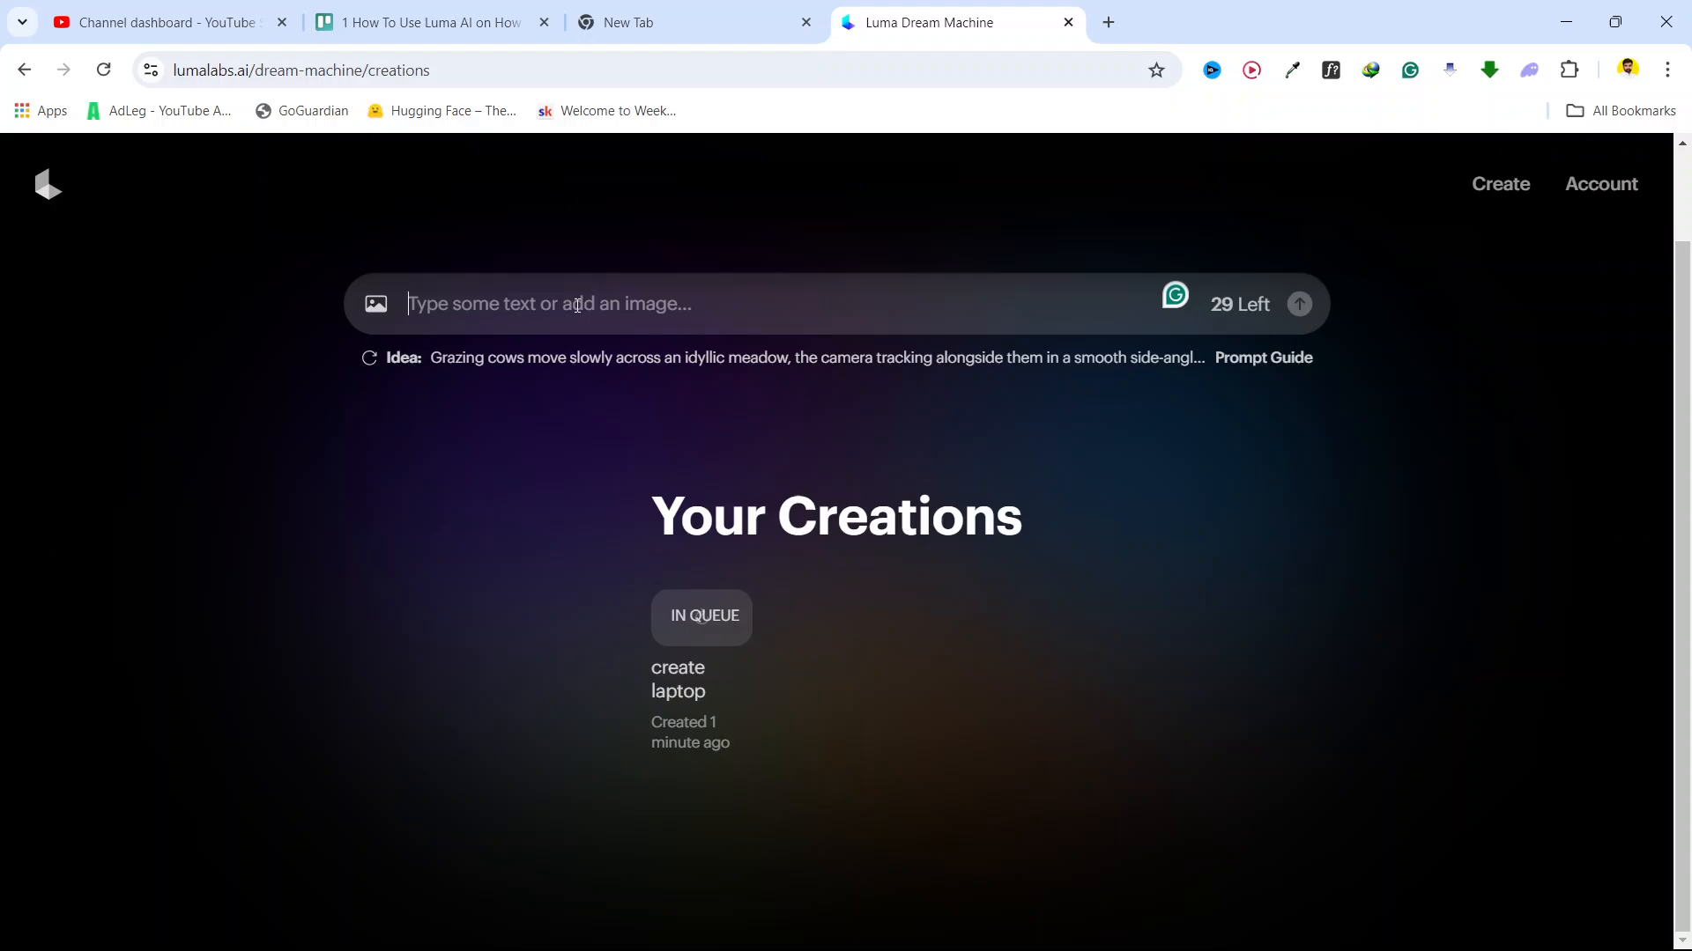